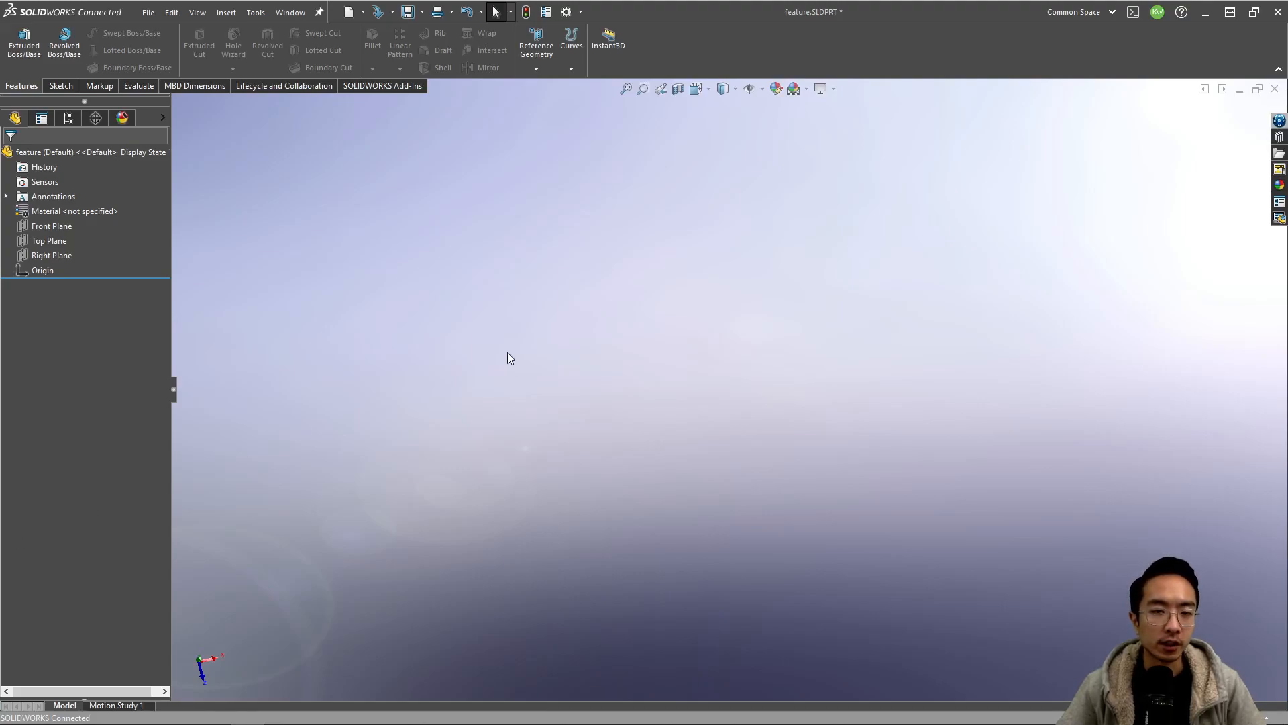
mouse_move(415, 72)
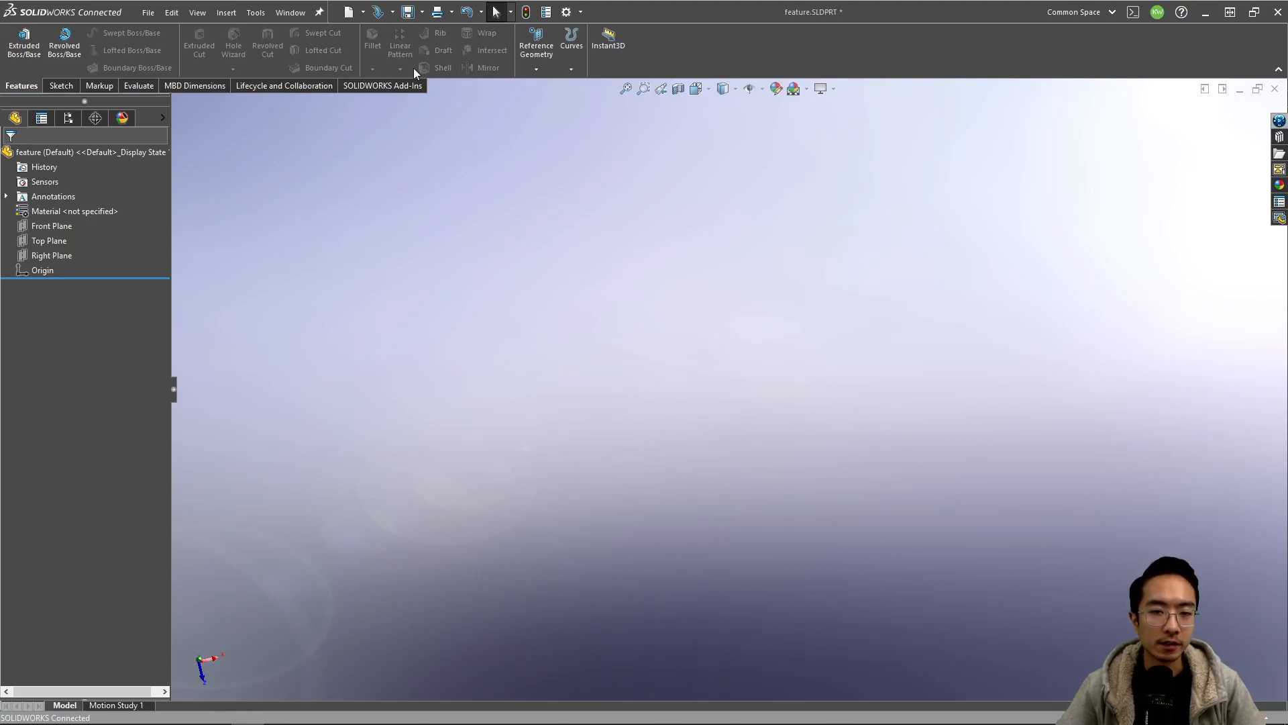
mouse_move(399, 47)
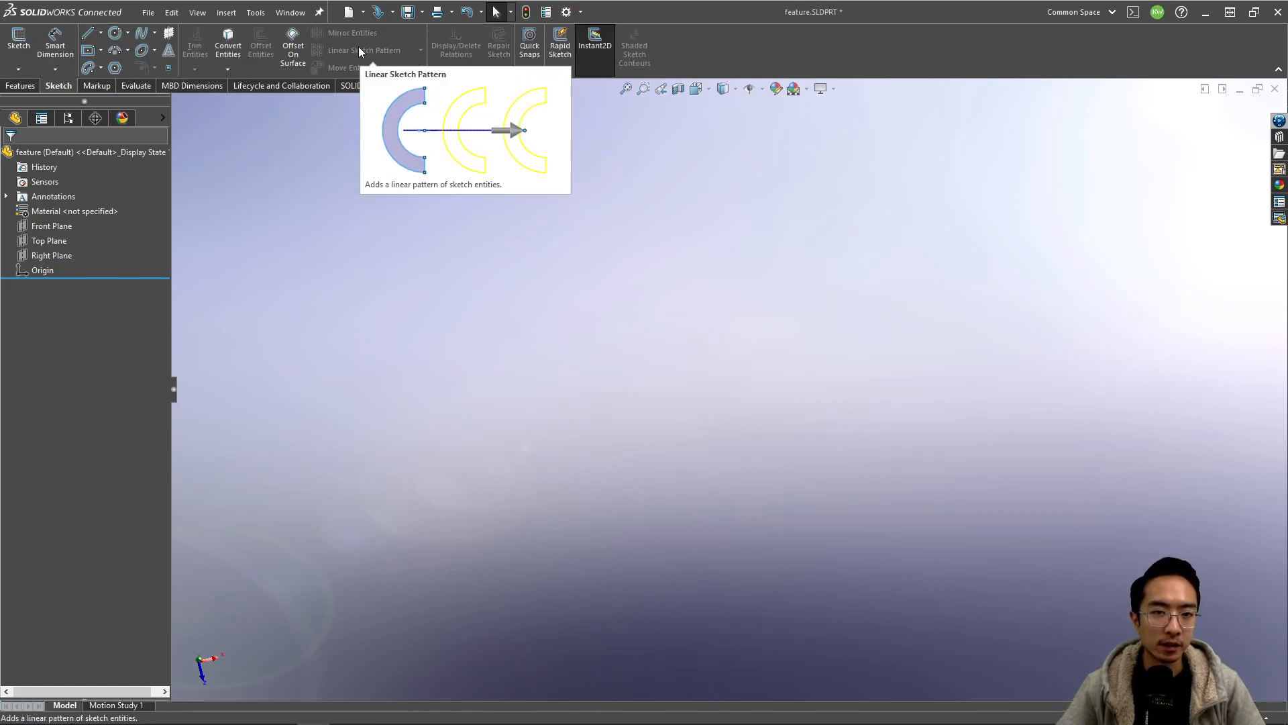
Sketch a centre-point rectangle at the origin on the Top Plane.
click(22, 86)
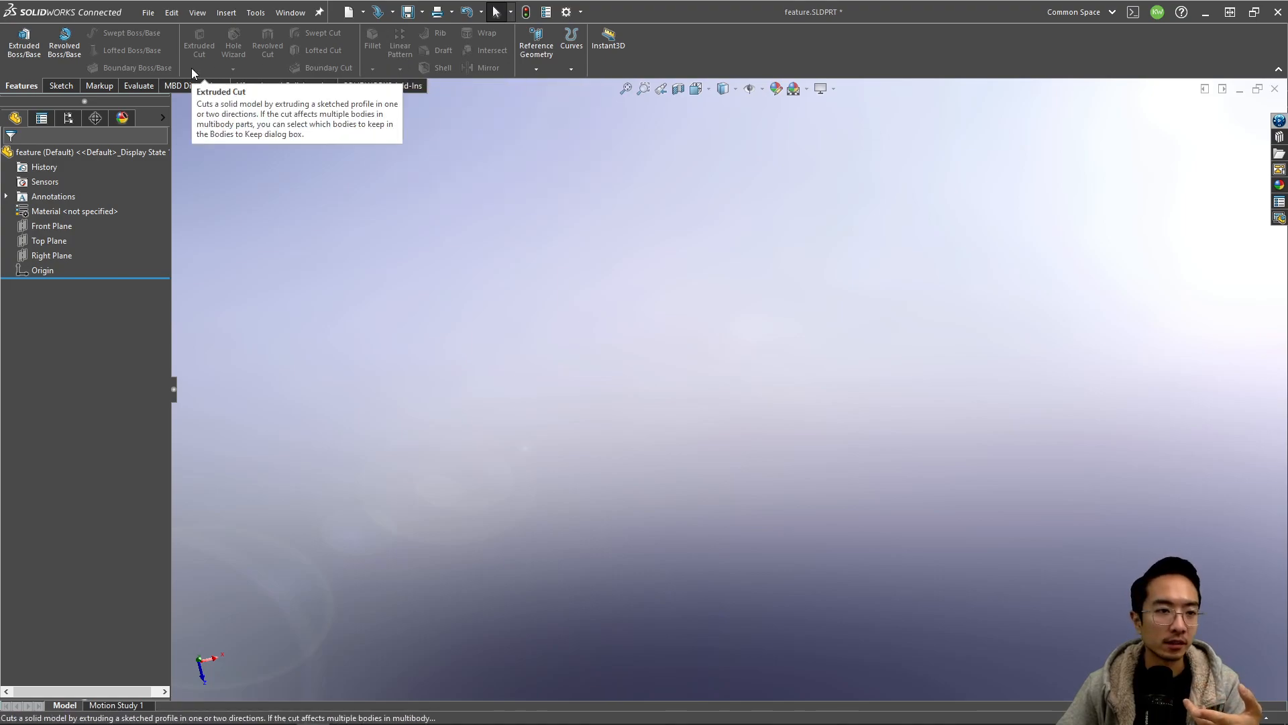
mouse_move(22, 45)
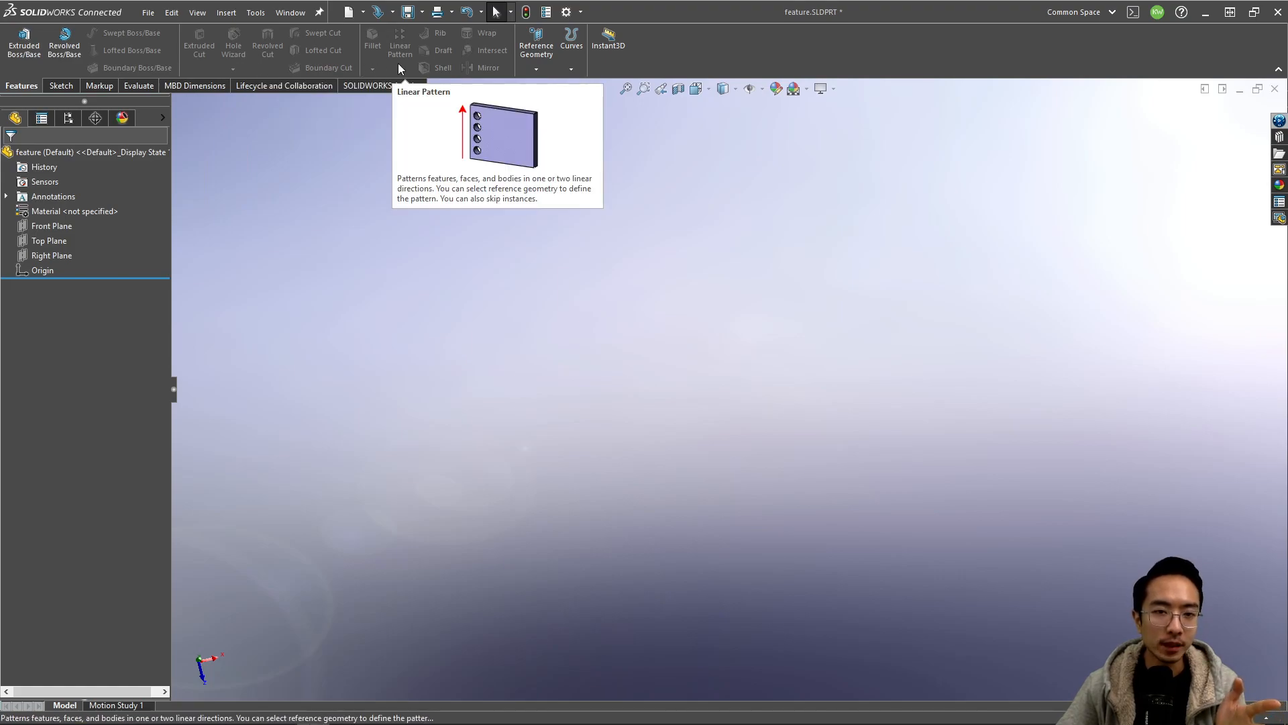
click(48, 240)
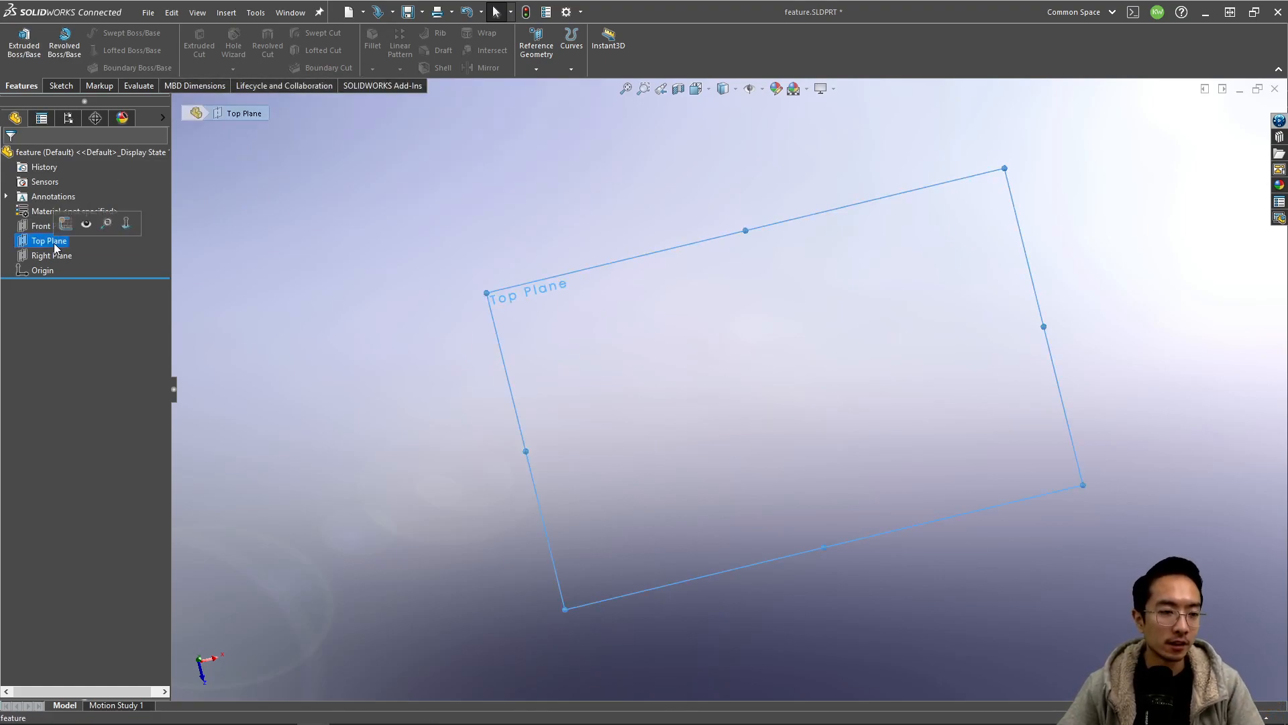
mouse_move(64, 223)
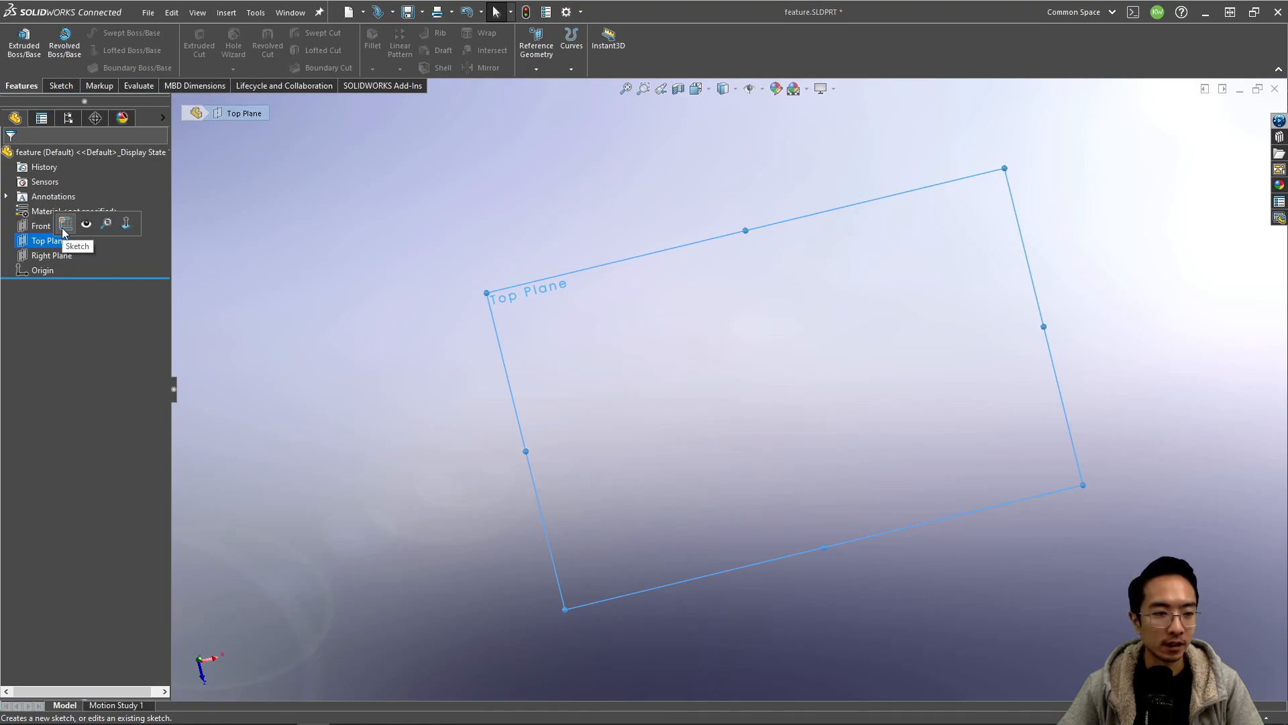
click(65, 225)
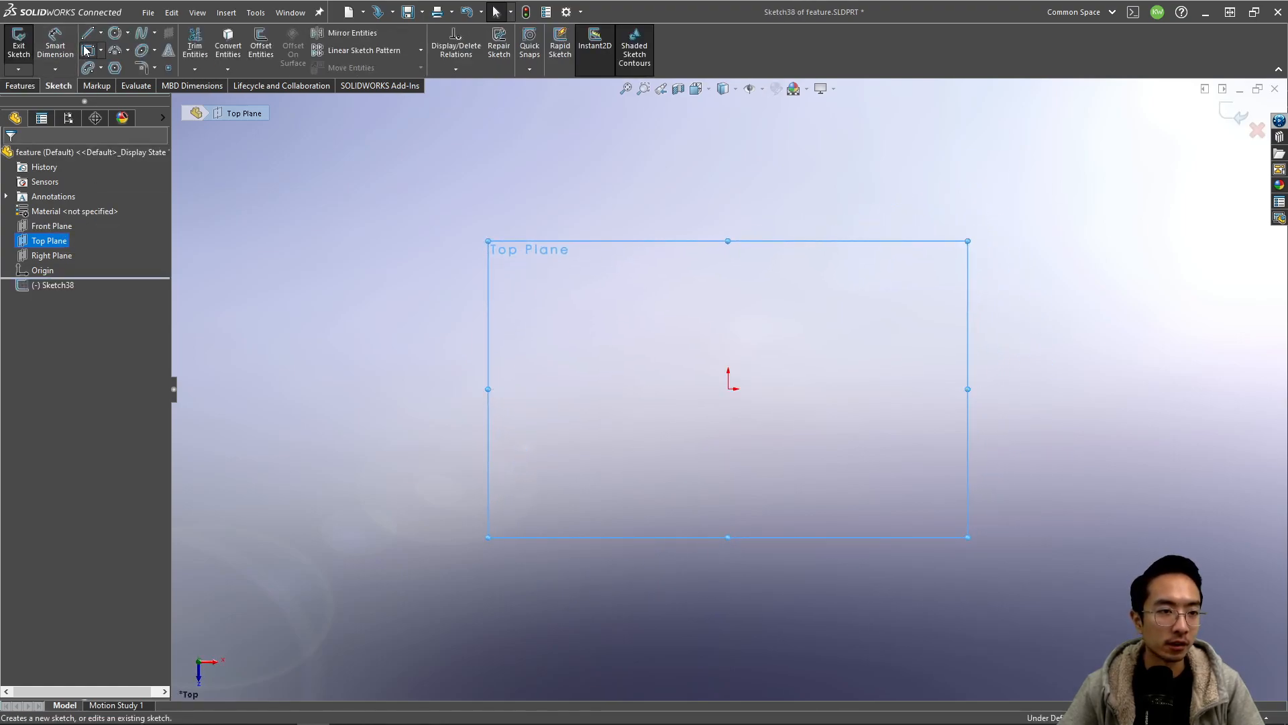
click(84, 32)
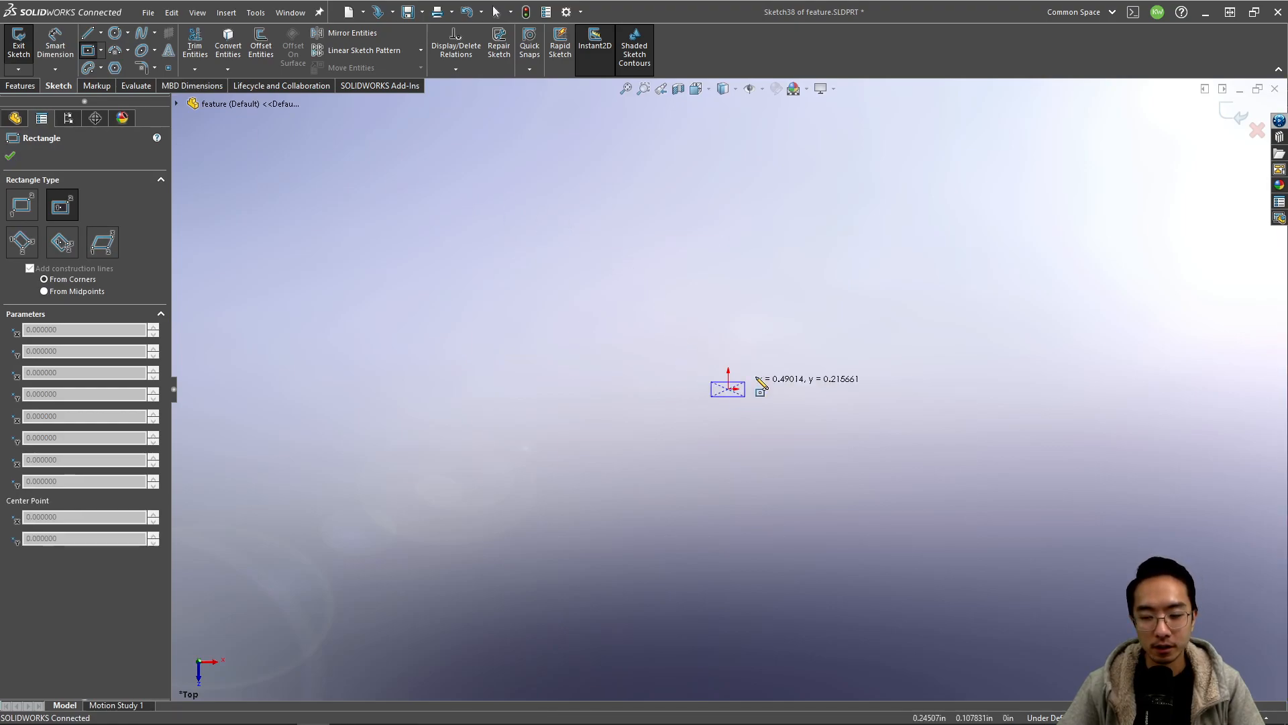
drag(728, 388, 934, 521)
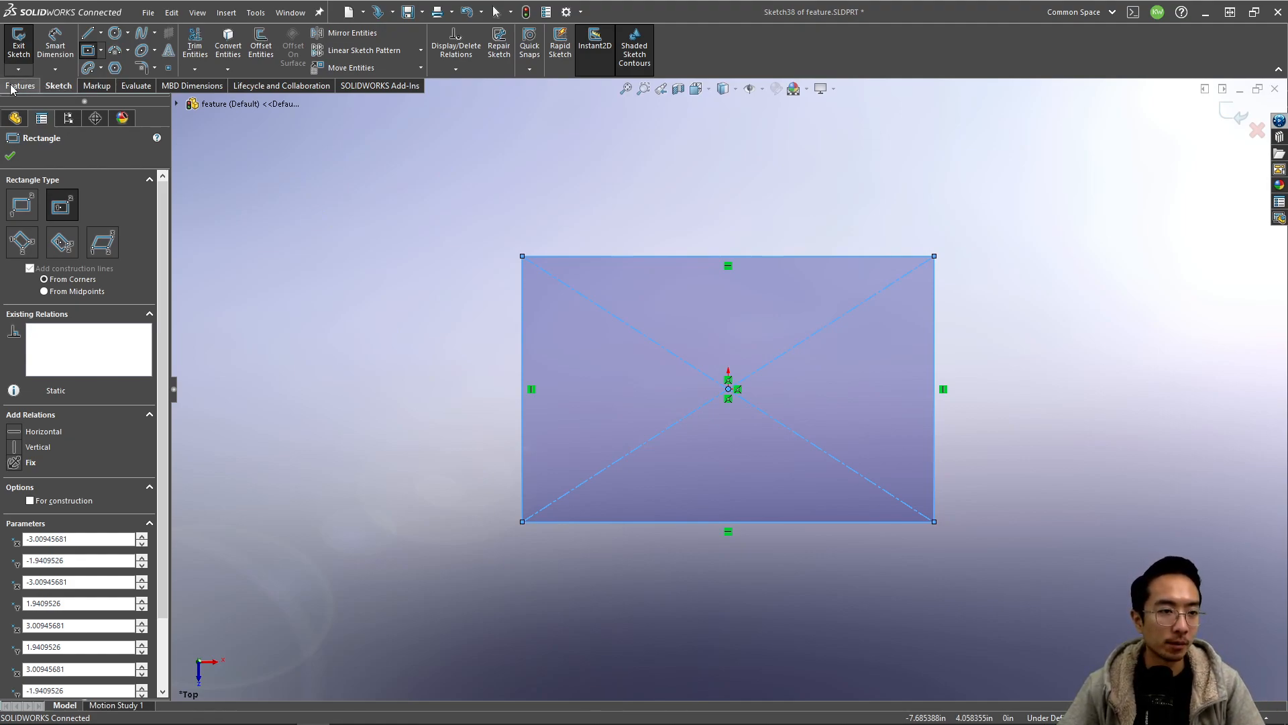
Extrude the rectangle into a thin plate with a reduced depth.
click(23, 42)
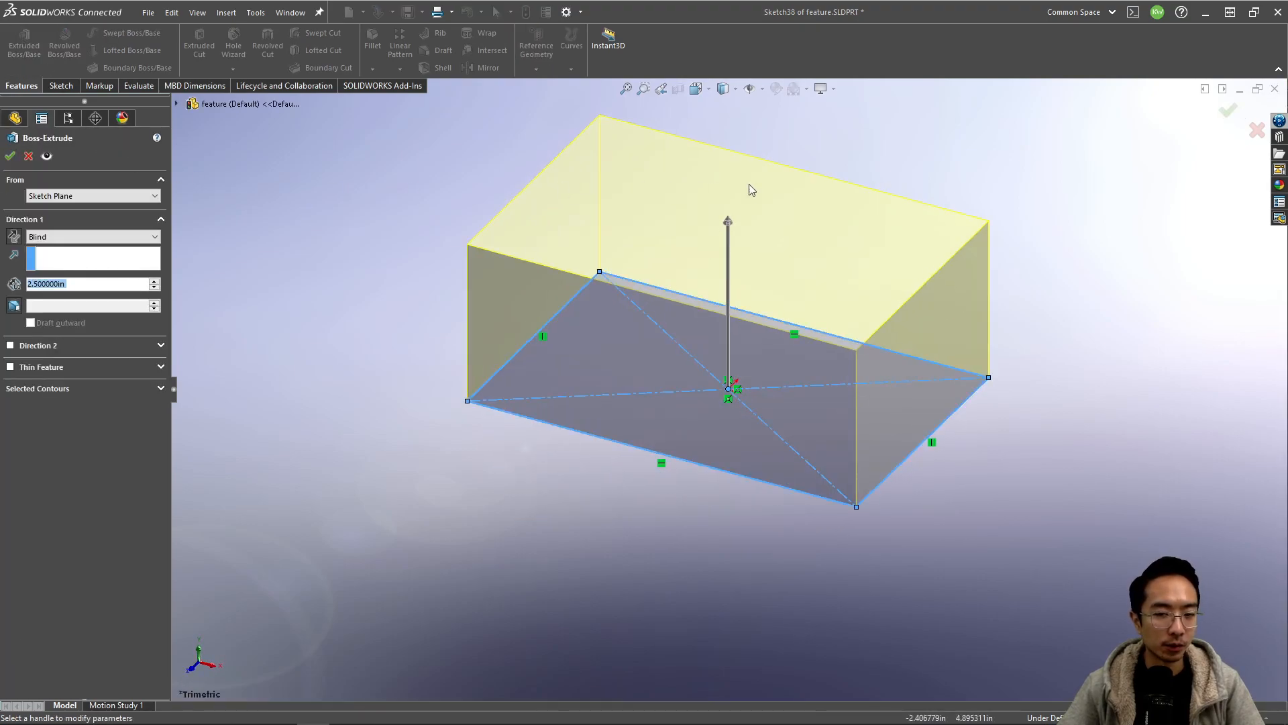
drag(726, 221, 726, 337)
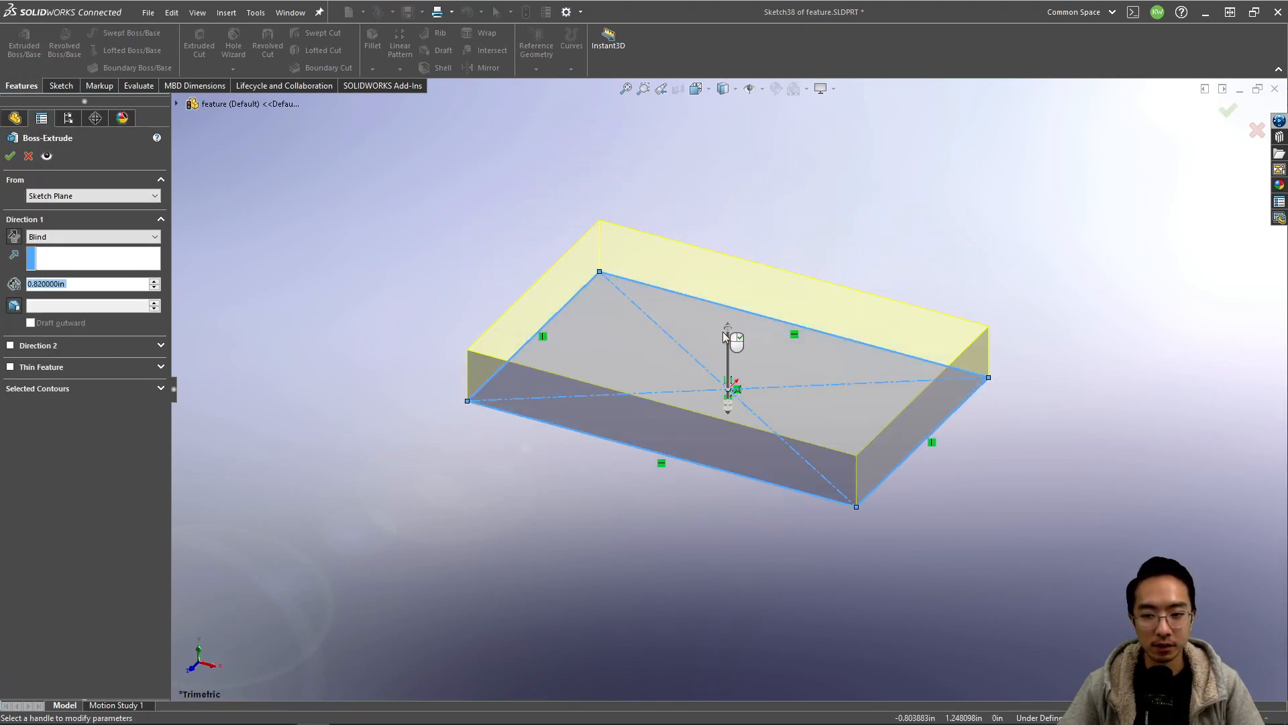
click(9, 155)
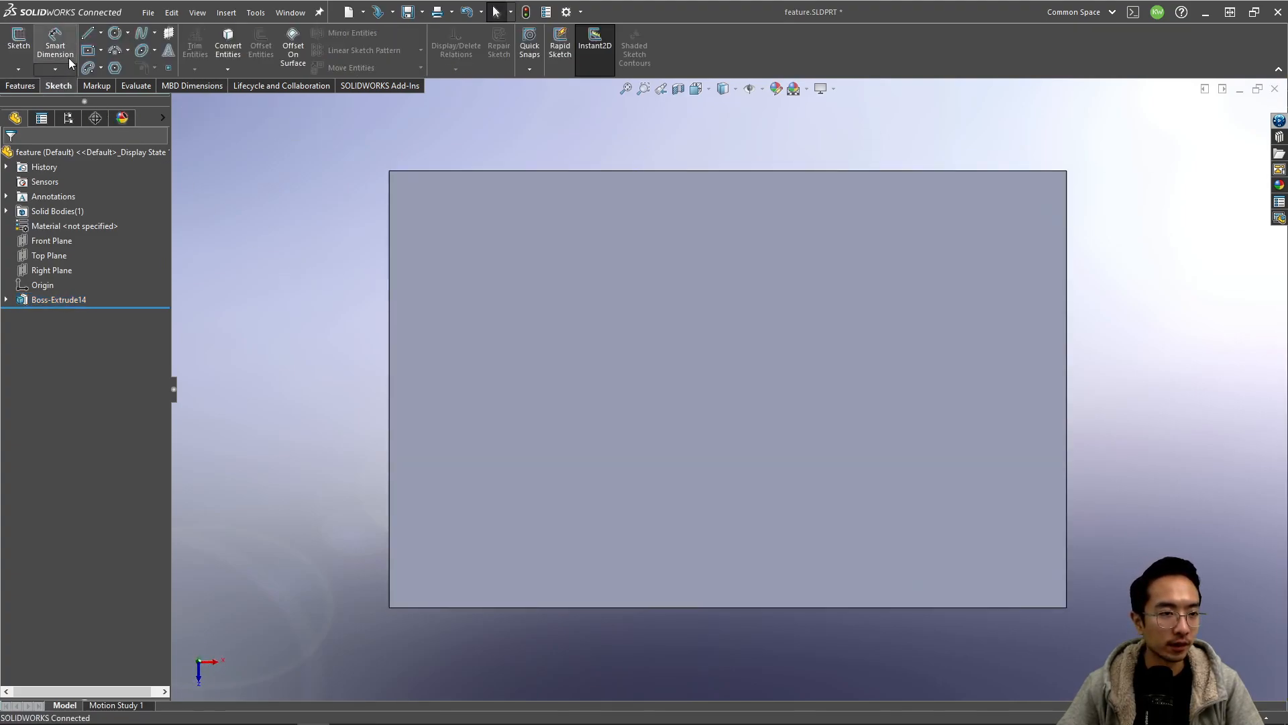
Sketch a cat-head outline on the plate face and cut it through as Cut-Extrude2.
click(18, 41)
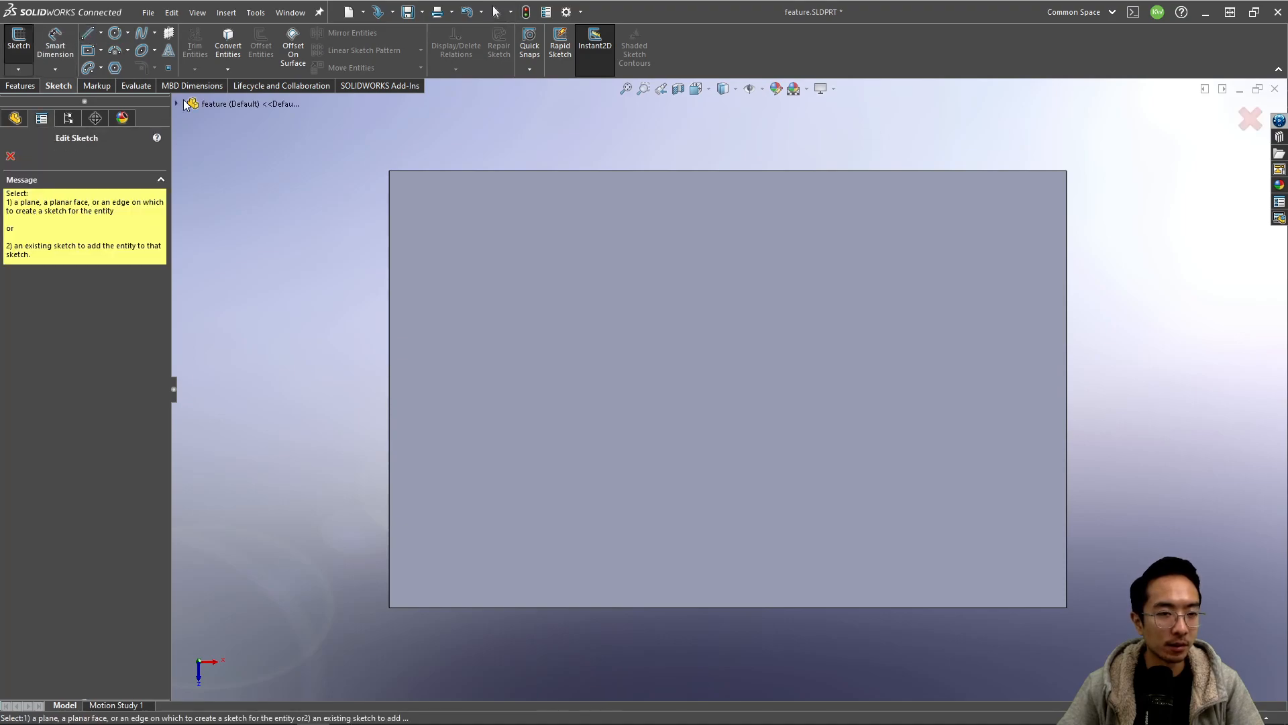
click(90, 33)
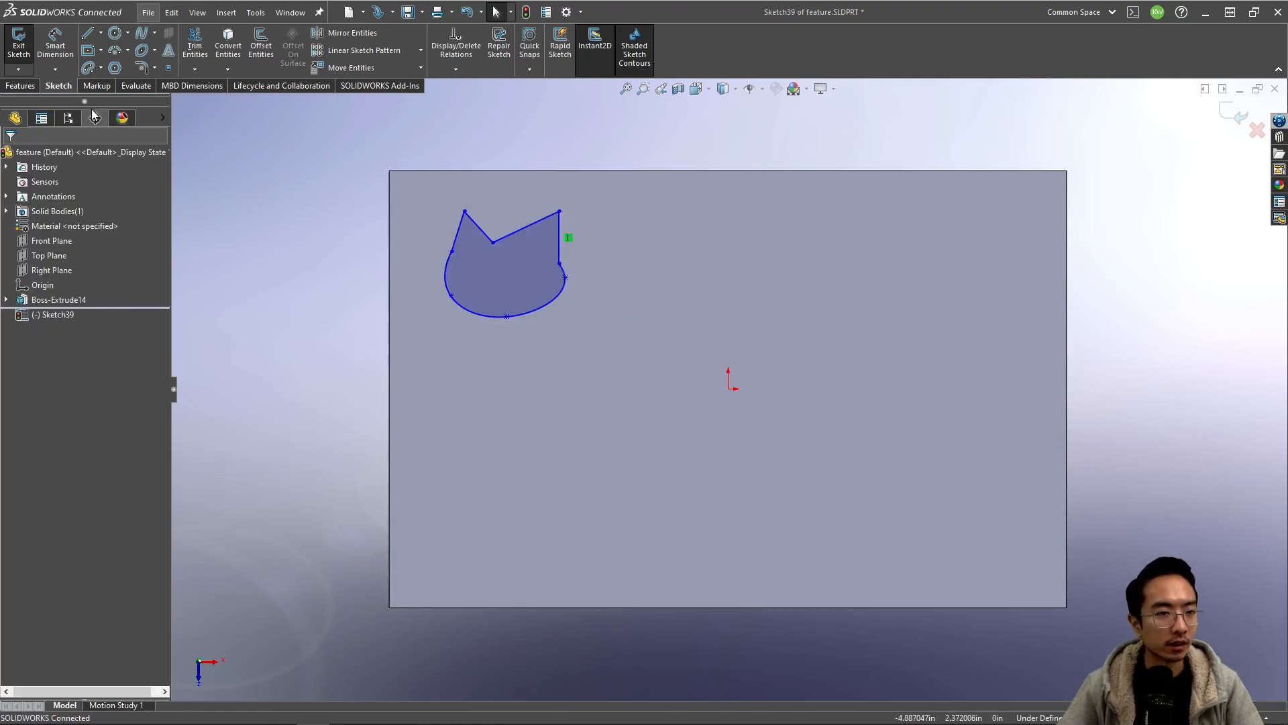
click(20, 86)
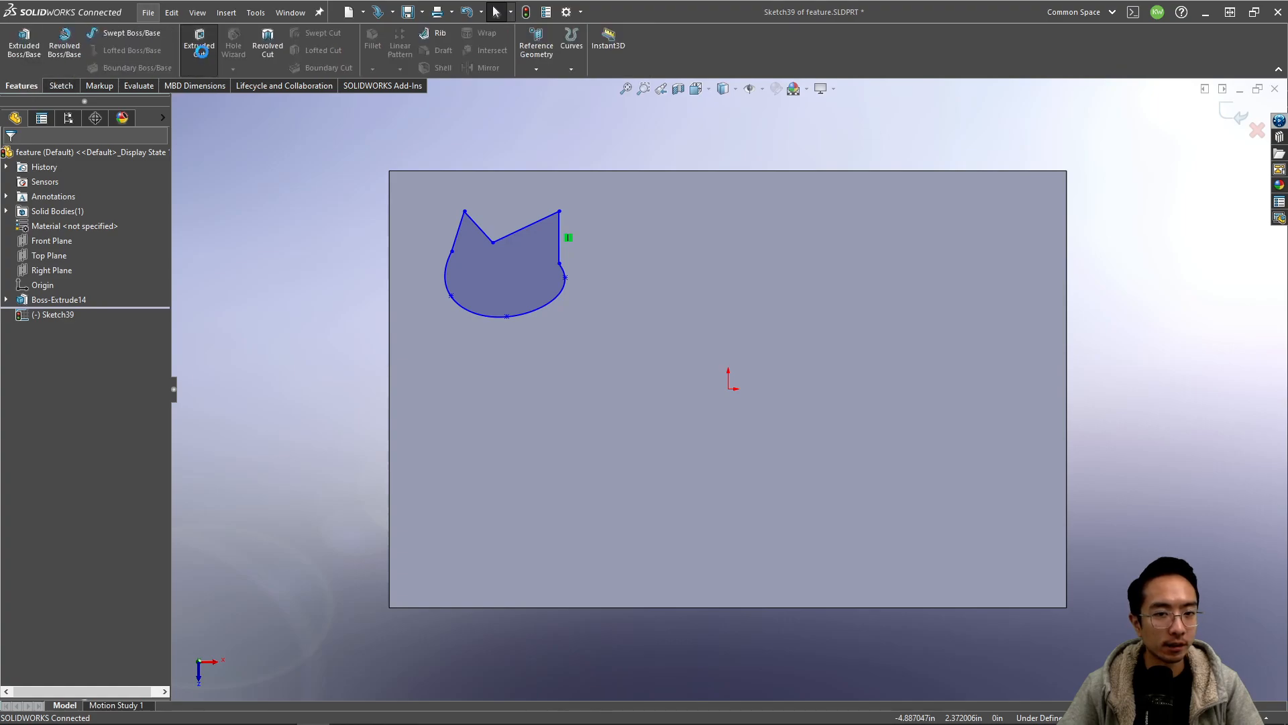
click(198, 45)
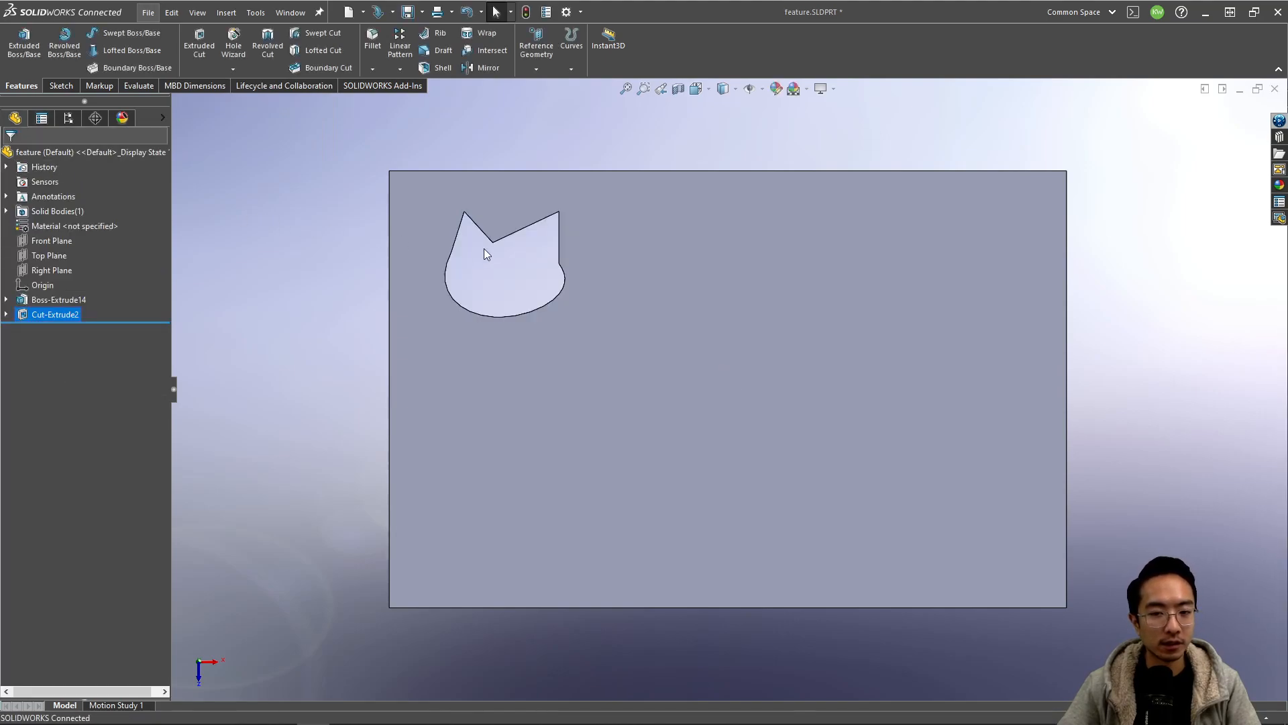
Expand the pattern-type list to review linear, circular, sketch-driven and other options.
click(400, 68)
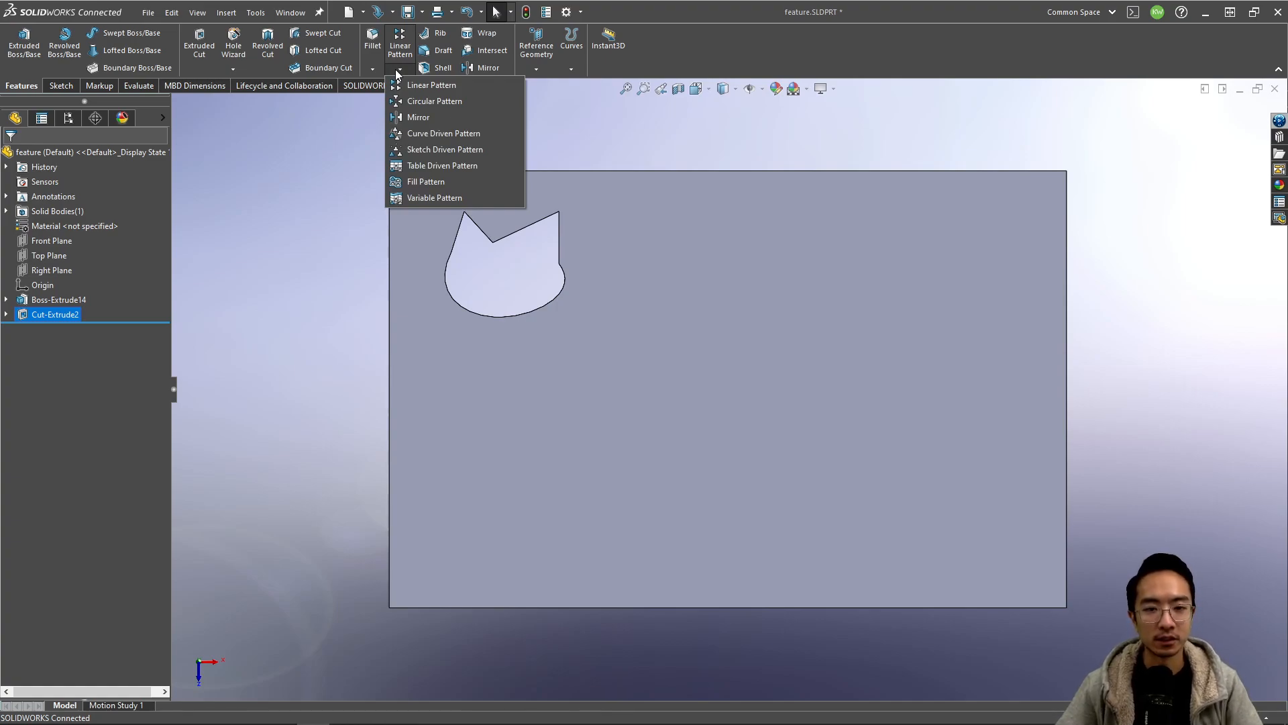
mouse_move(435, 100)
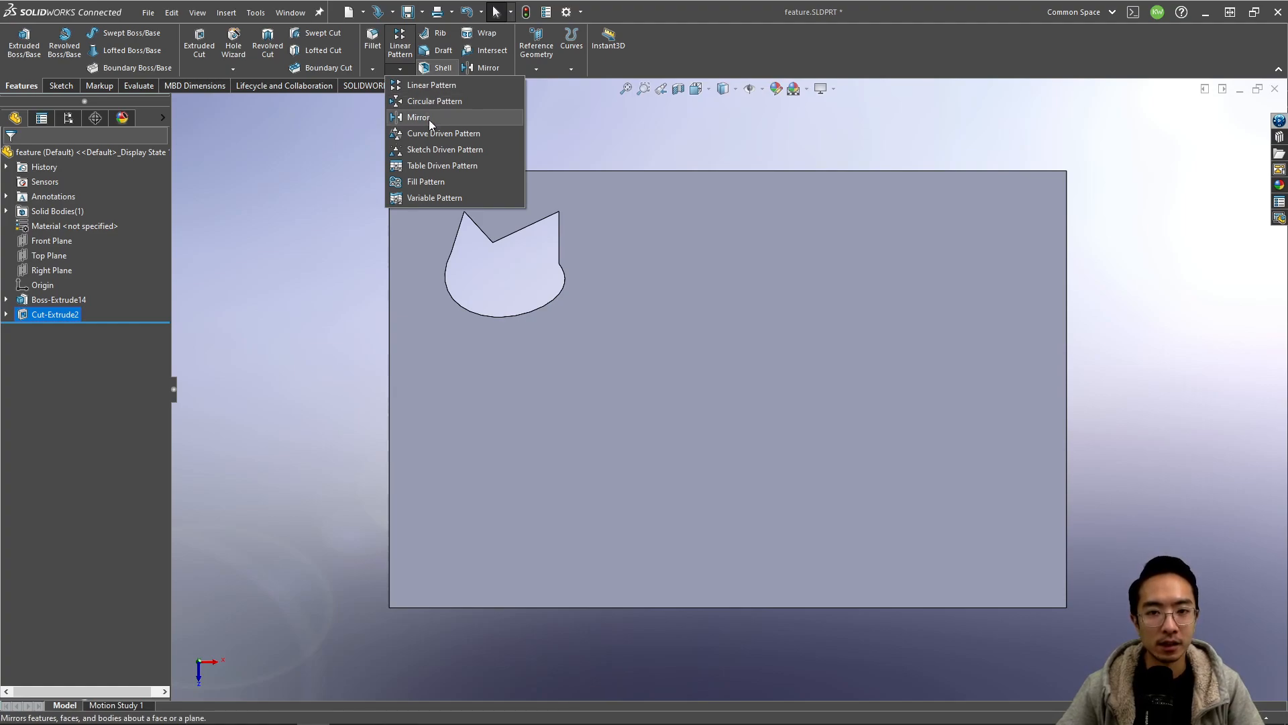
mouse_move(444, 133)
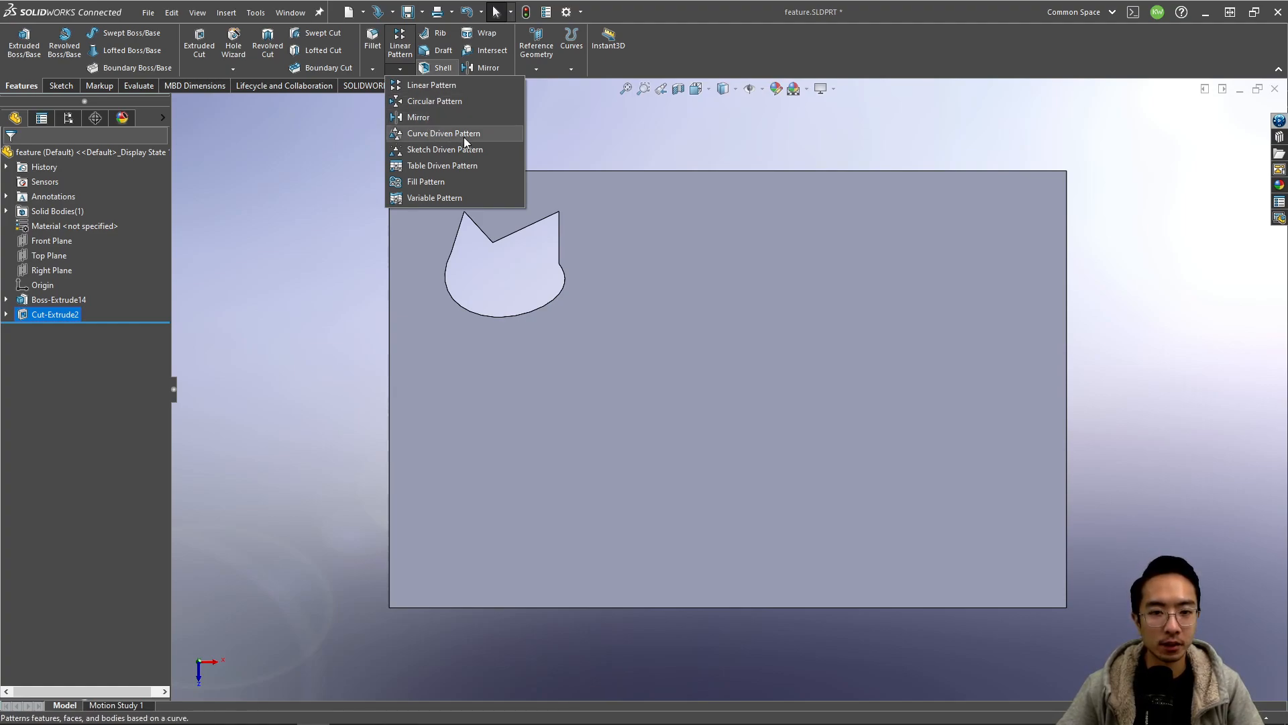
mouse_move(461, 149)
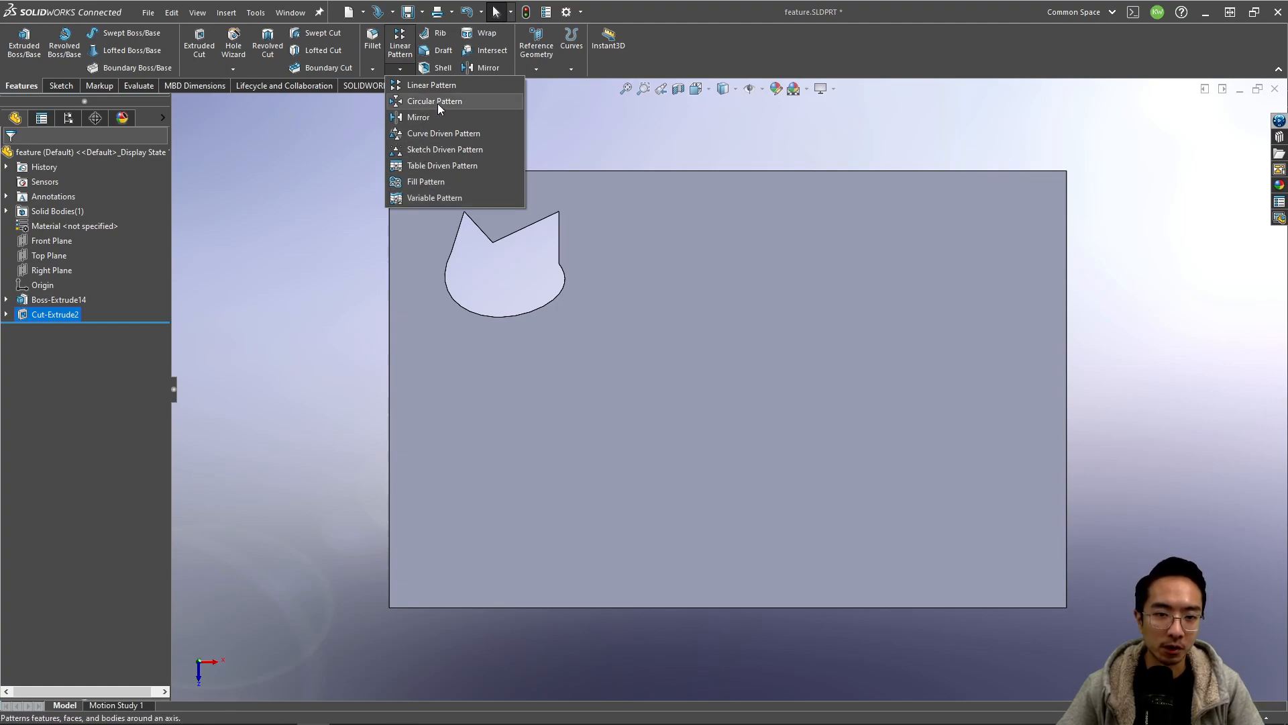
mouse_move(430, 154)
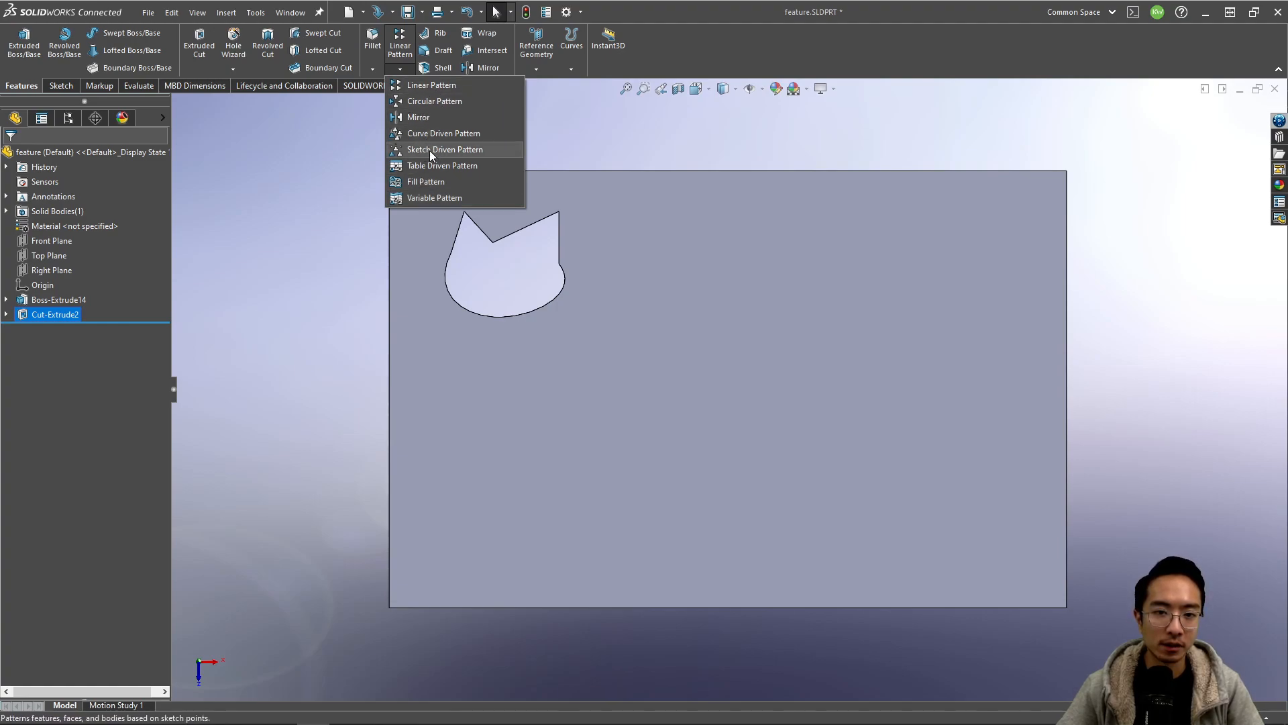
mouse_move(431, 84)
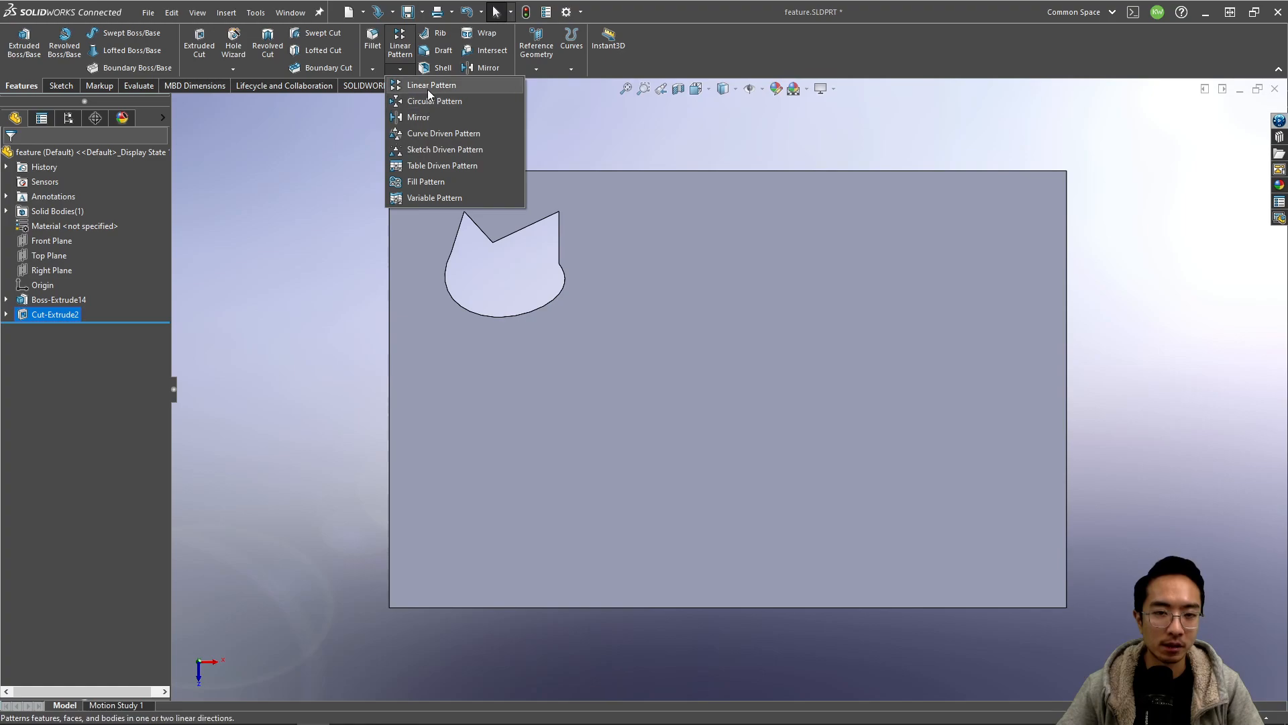
Linear-pattern the cat cut along the plate's top edge at 1.1in spacing, four instances.
click(431, 85)
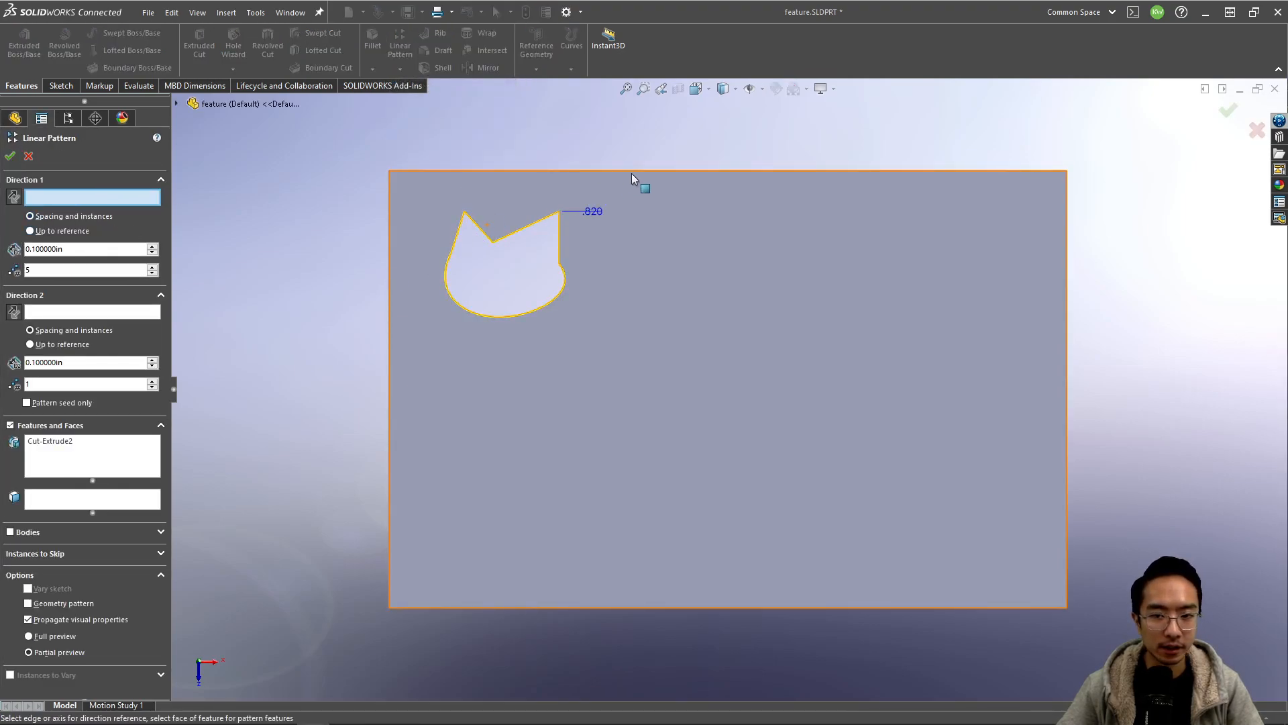
click(645, 171)
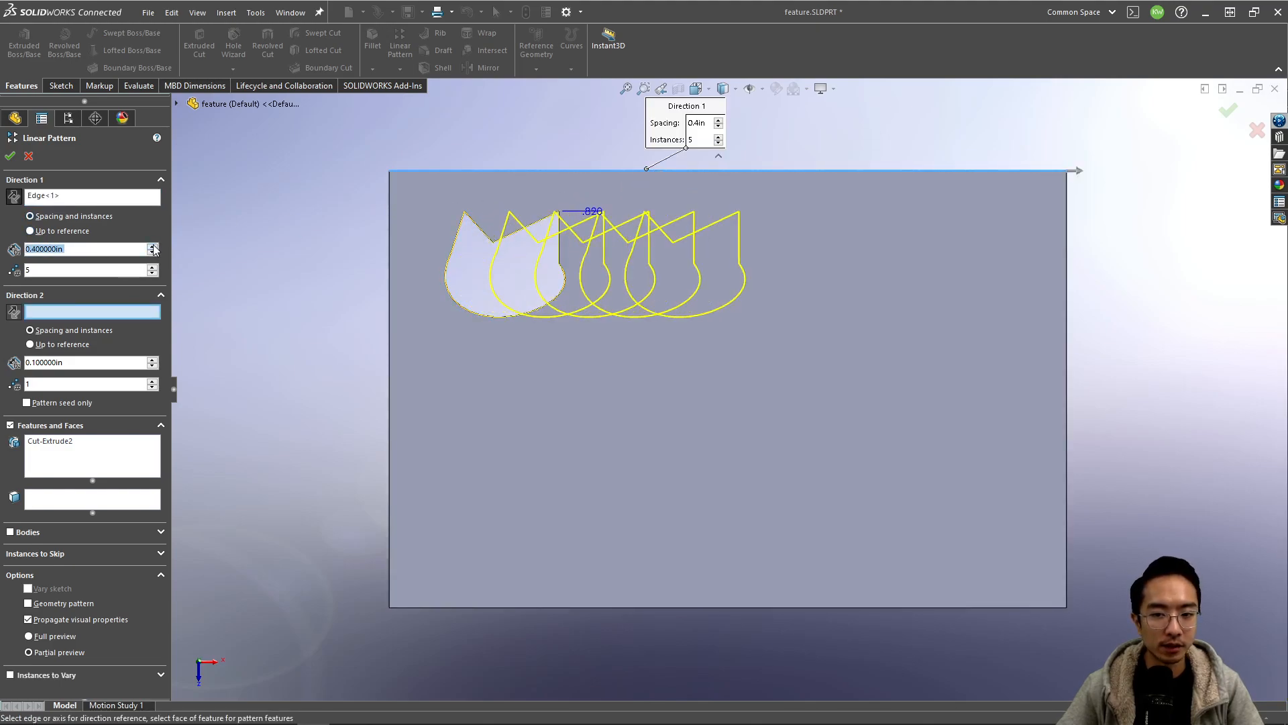
text(1.1in)
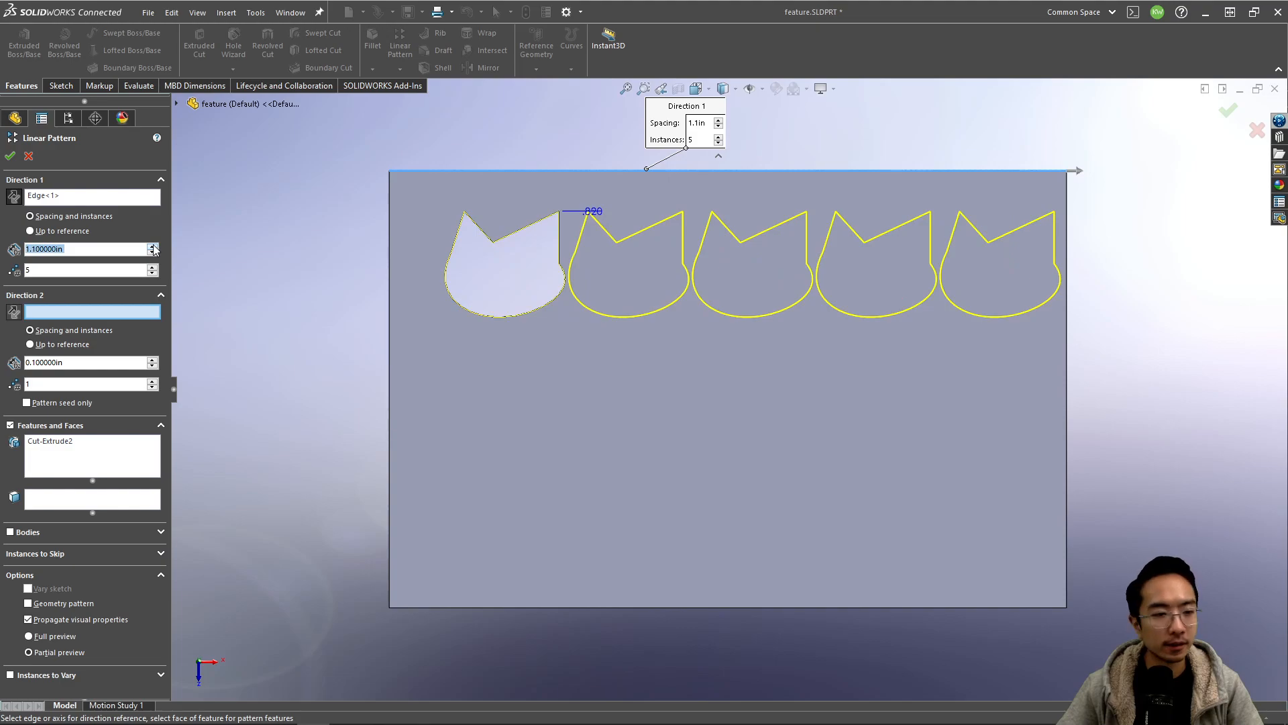
click(152, 245)
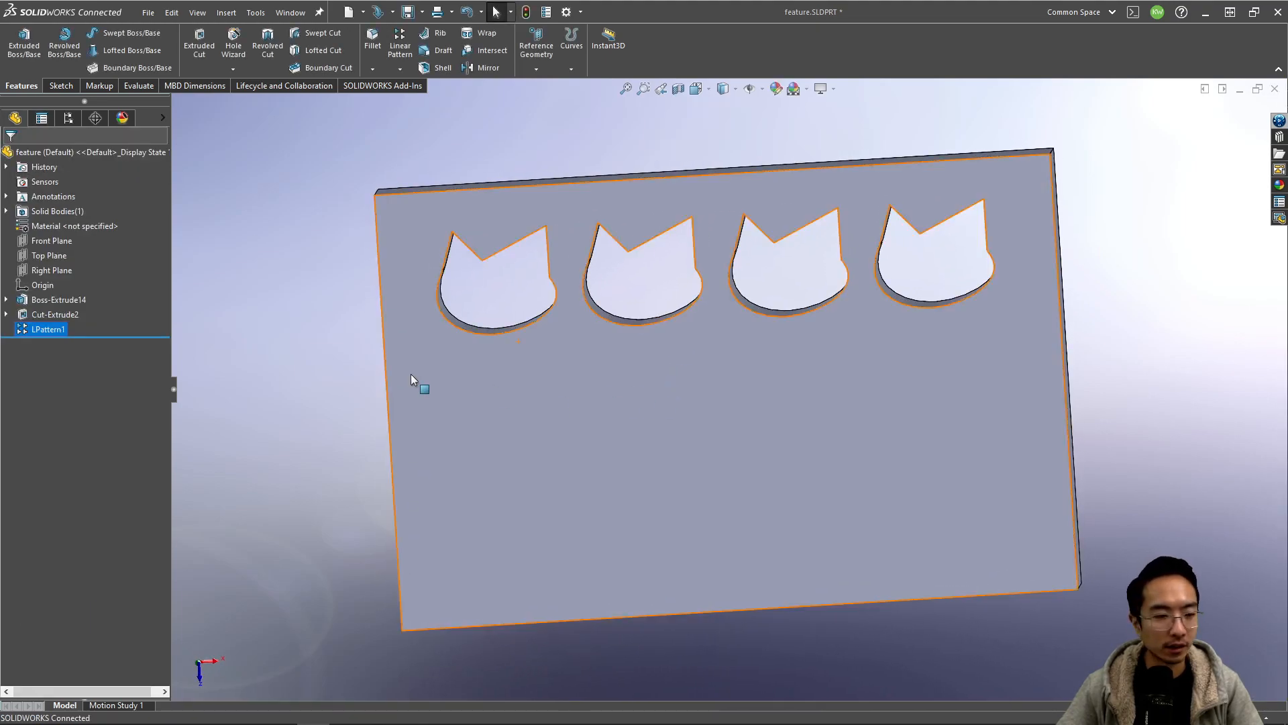
Edit LPattern1 with a second direction along the left edge at 1.7in, then delete the pattern.
click(58, 299)
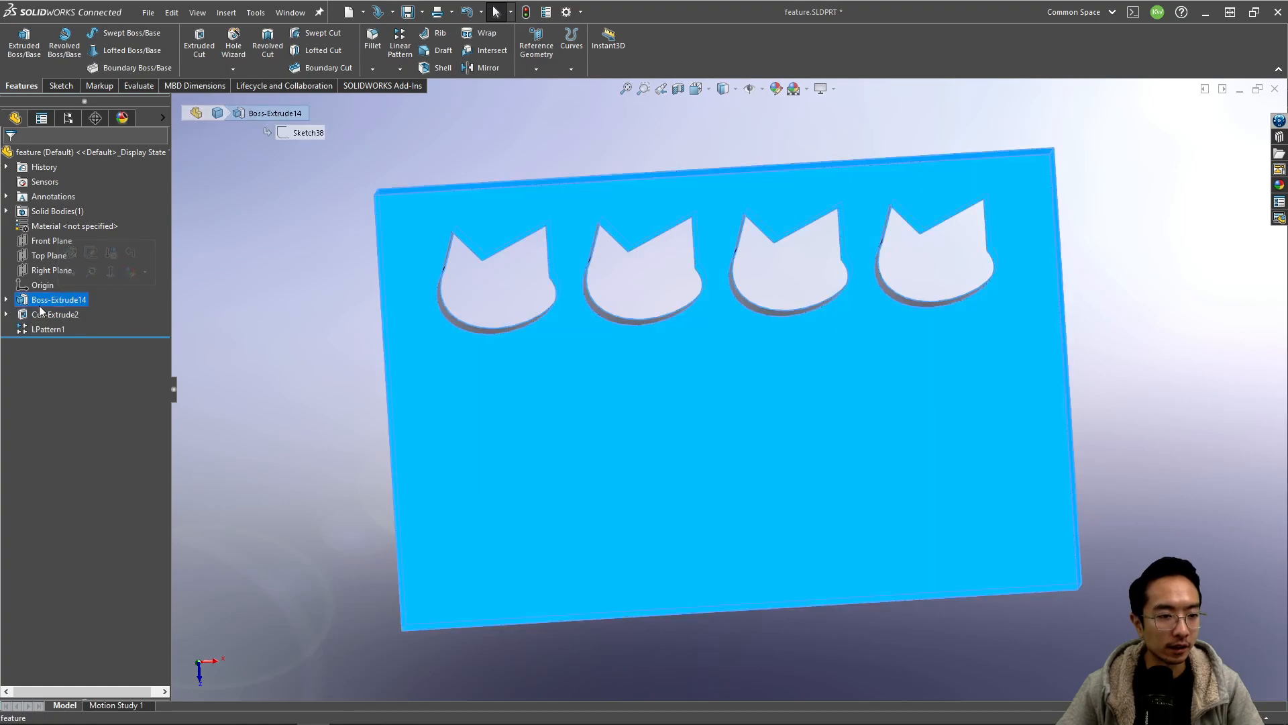
double_click(49, 329)
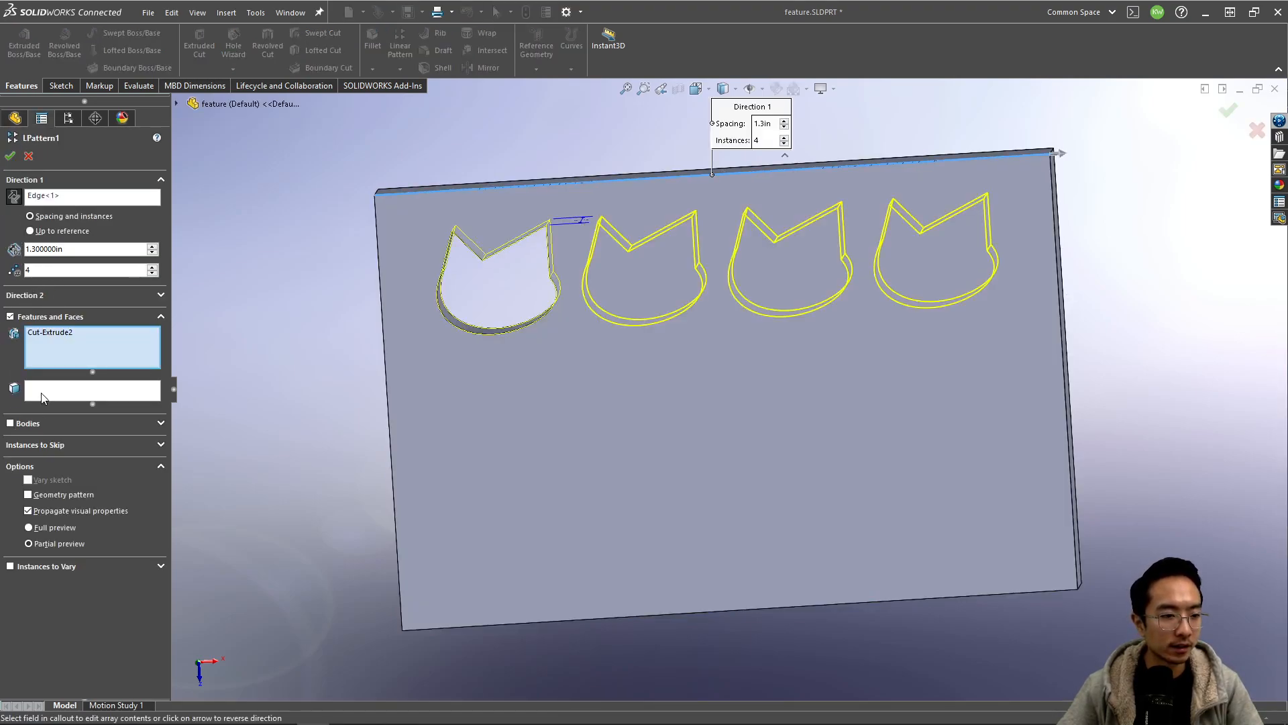
click(24, 295)
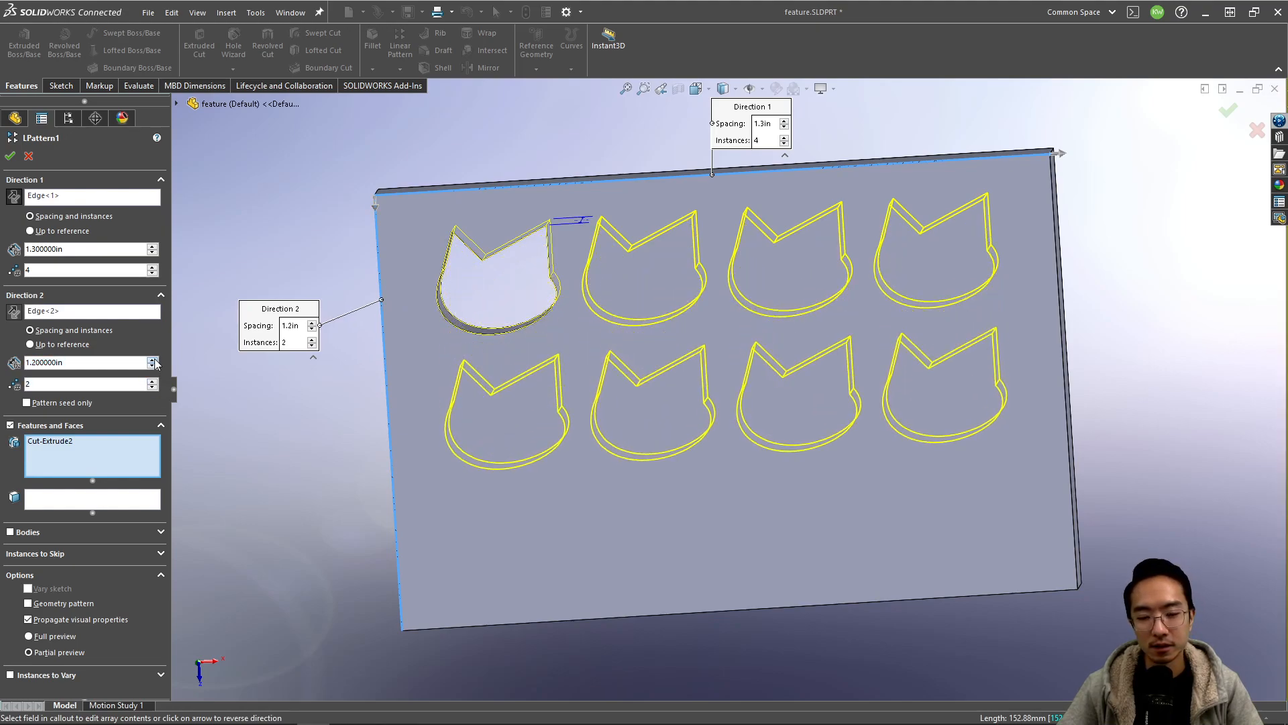
text(1.7in)
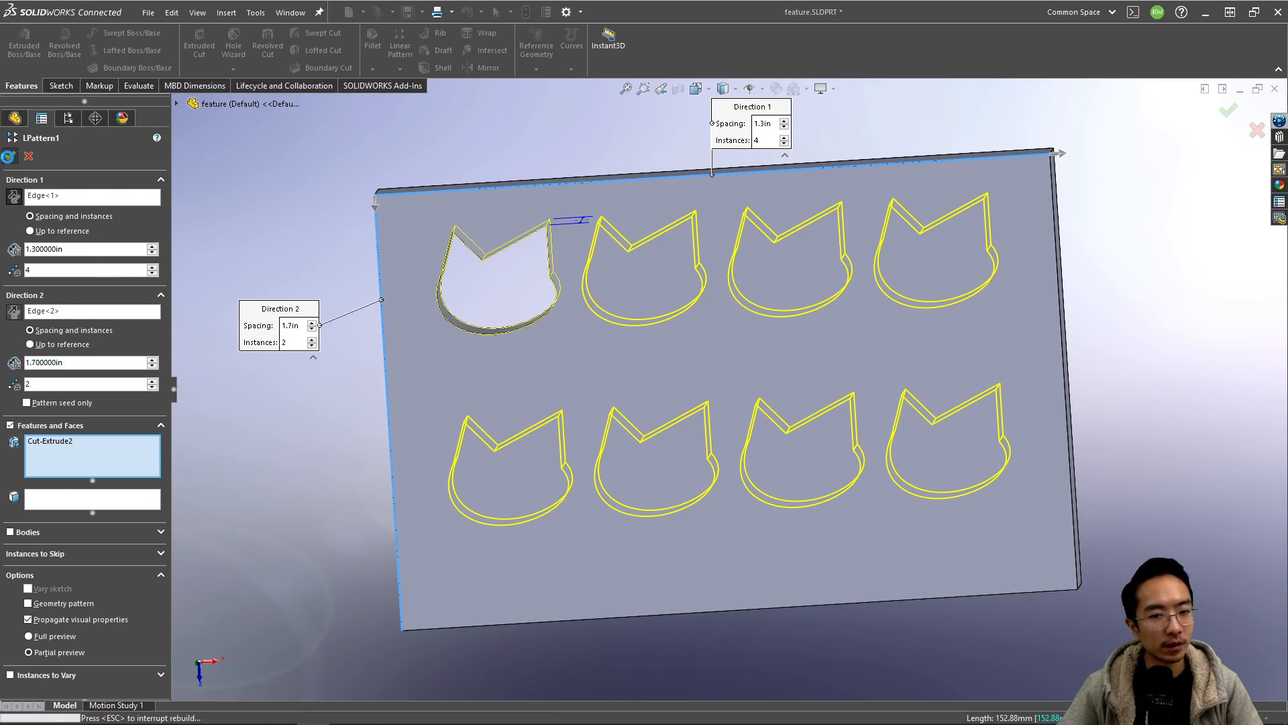
click(1228, 109)
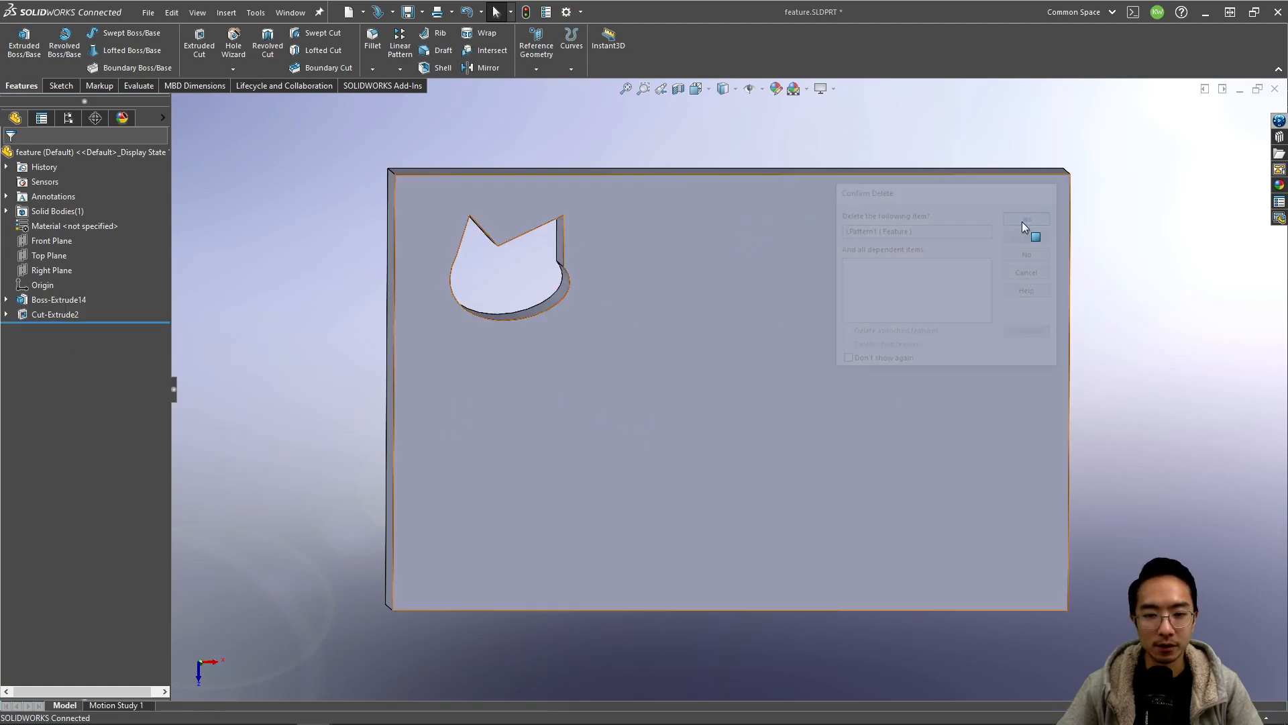
click(1026, 219)
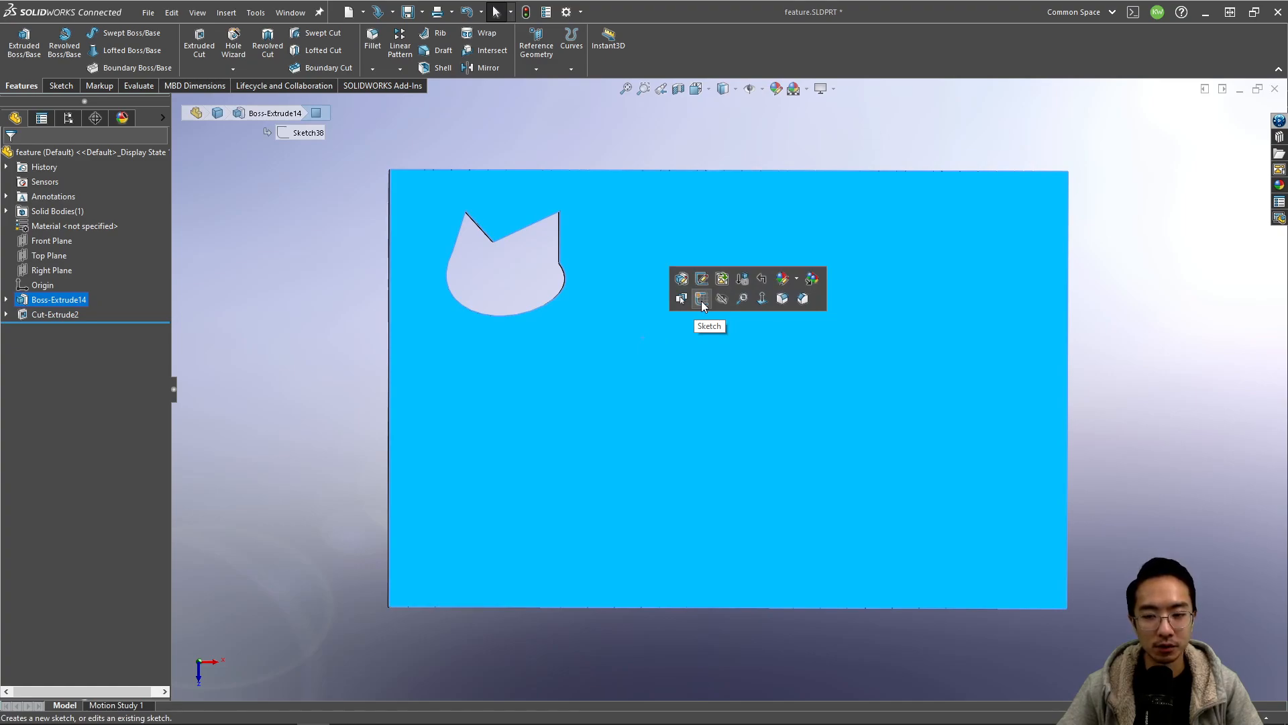
click(702, 298)
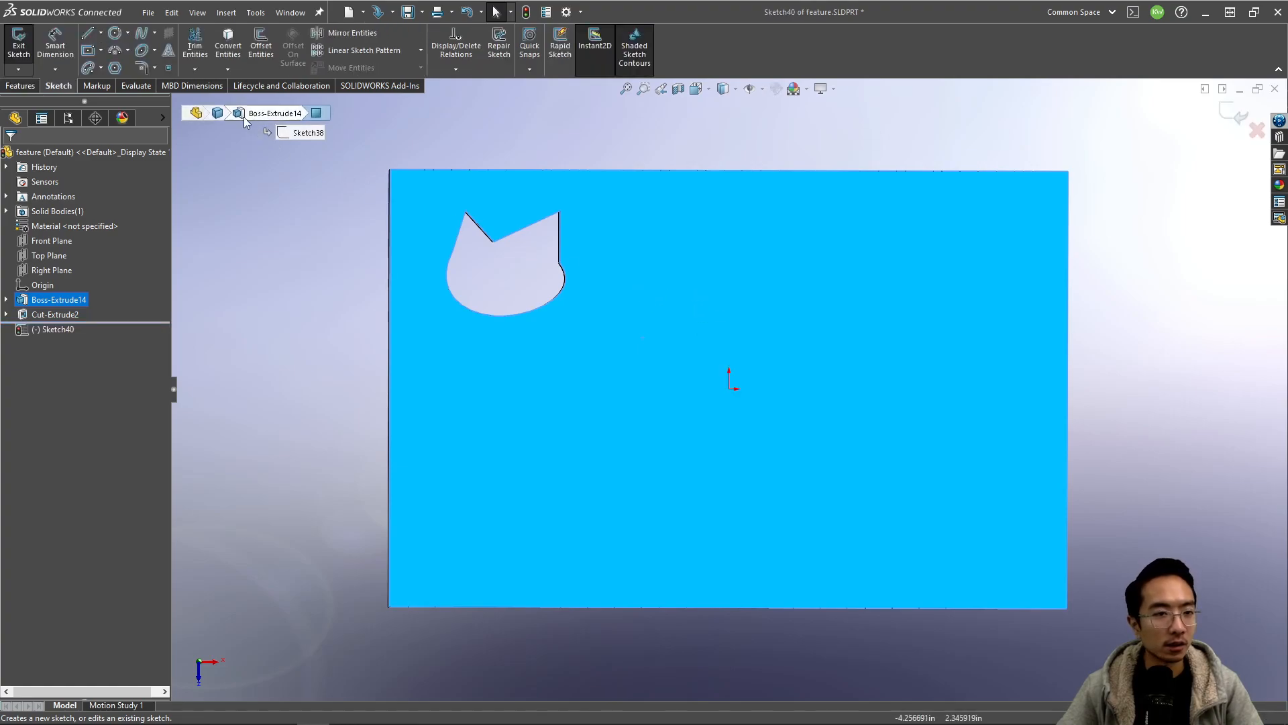
click(17, 38)
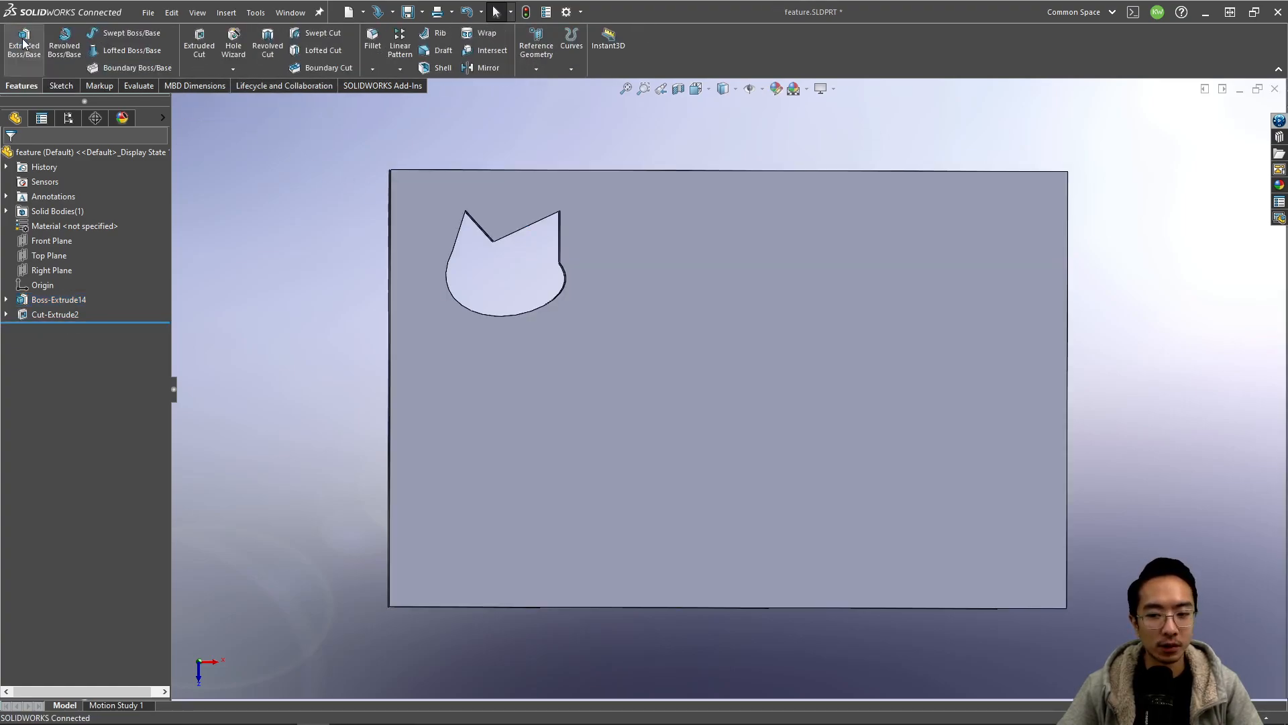
Create reference Axis4 through the origin, perpendicular to the plate face.
click(535, 45)
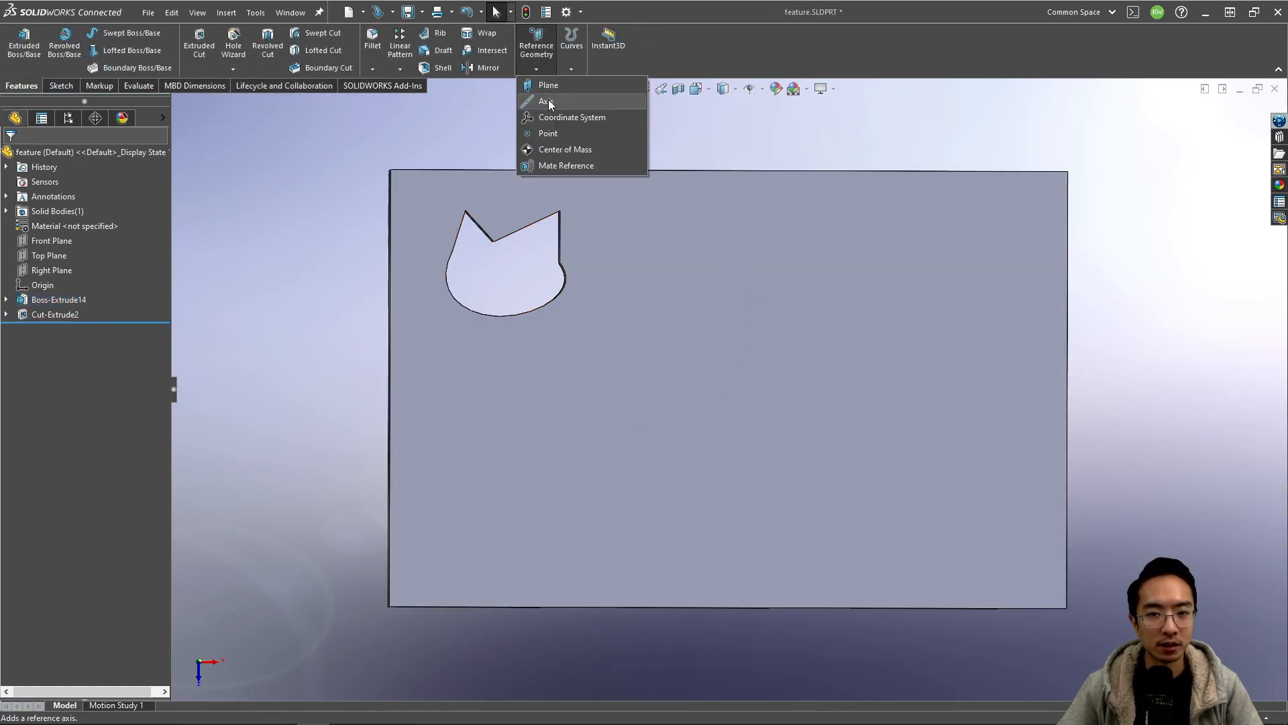
click(546, 101)
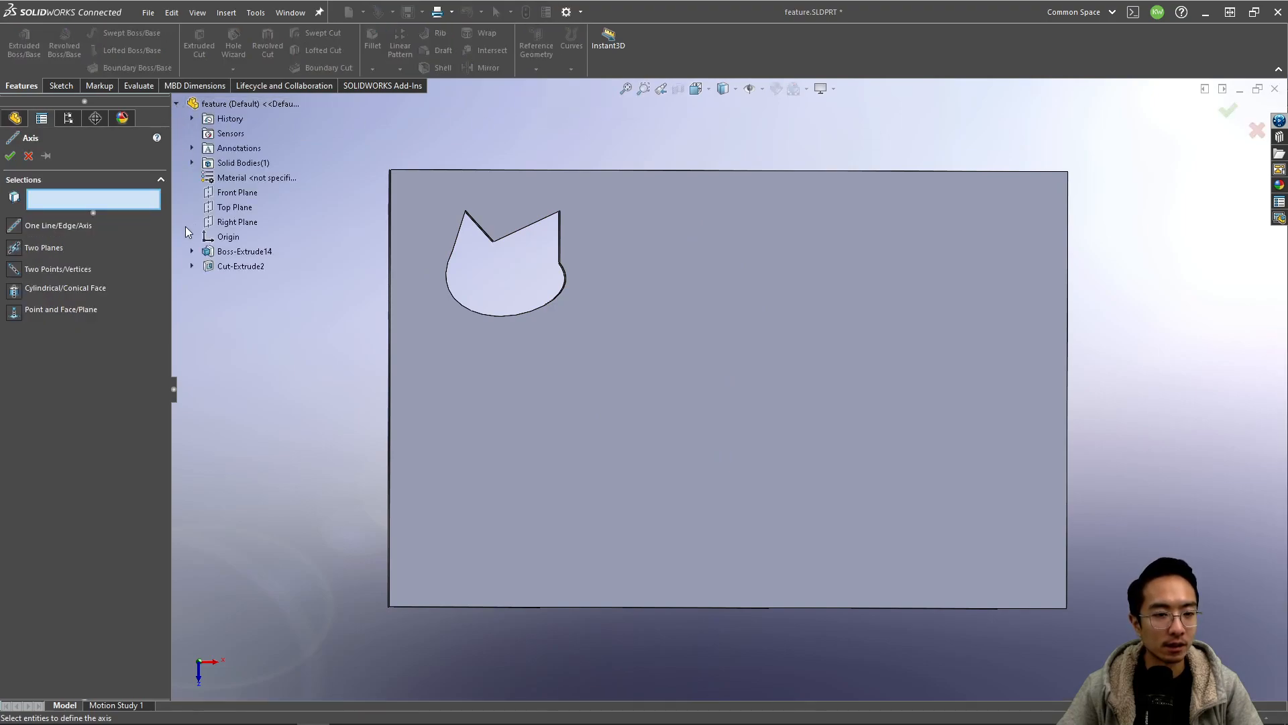
click(228, 237)
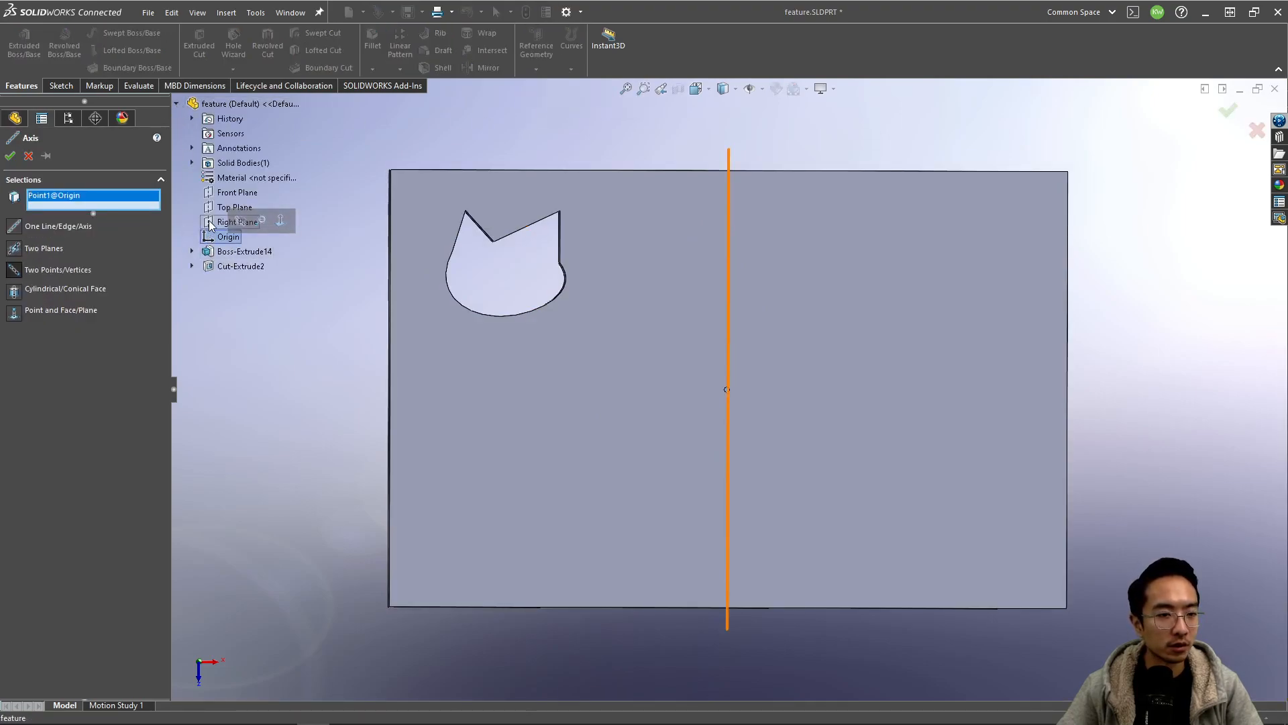
click(235, 207)
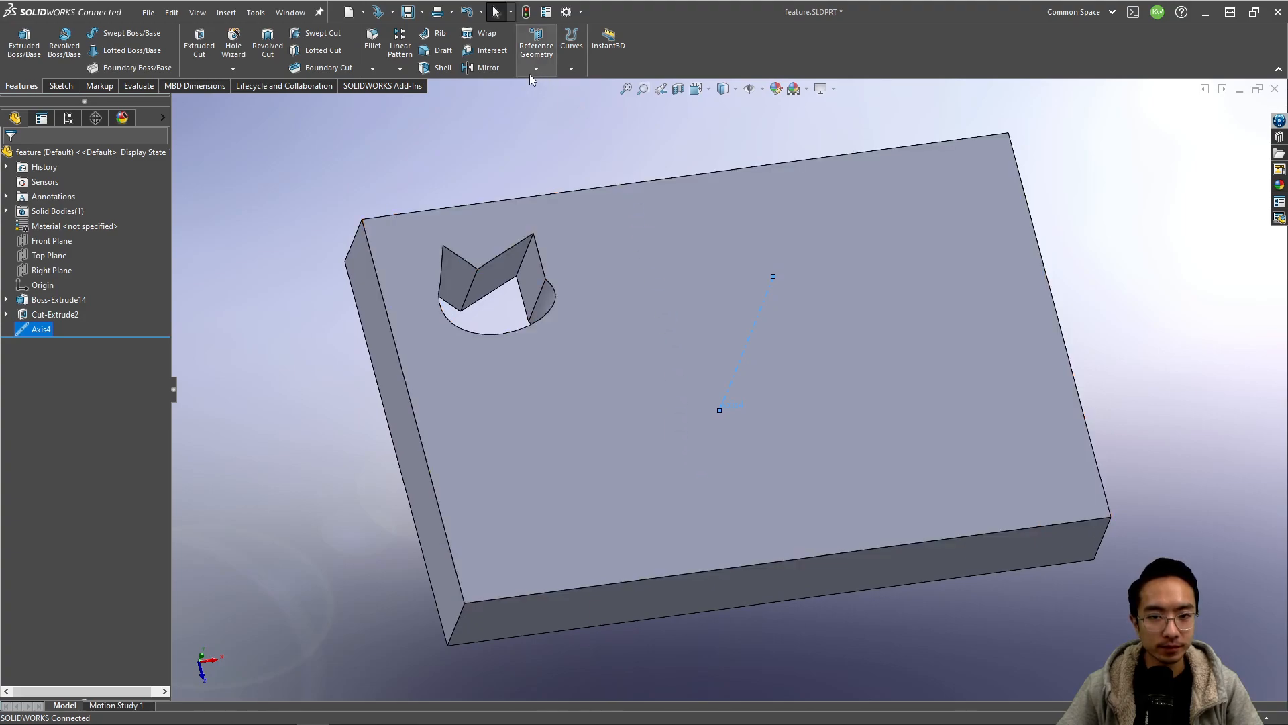
mouse_move(535, 45)
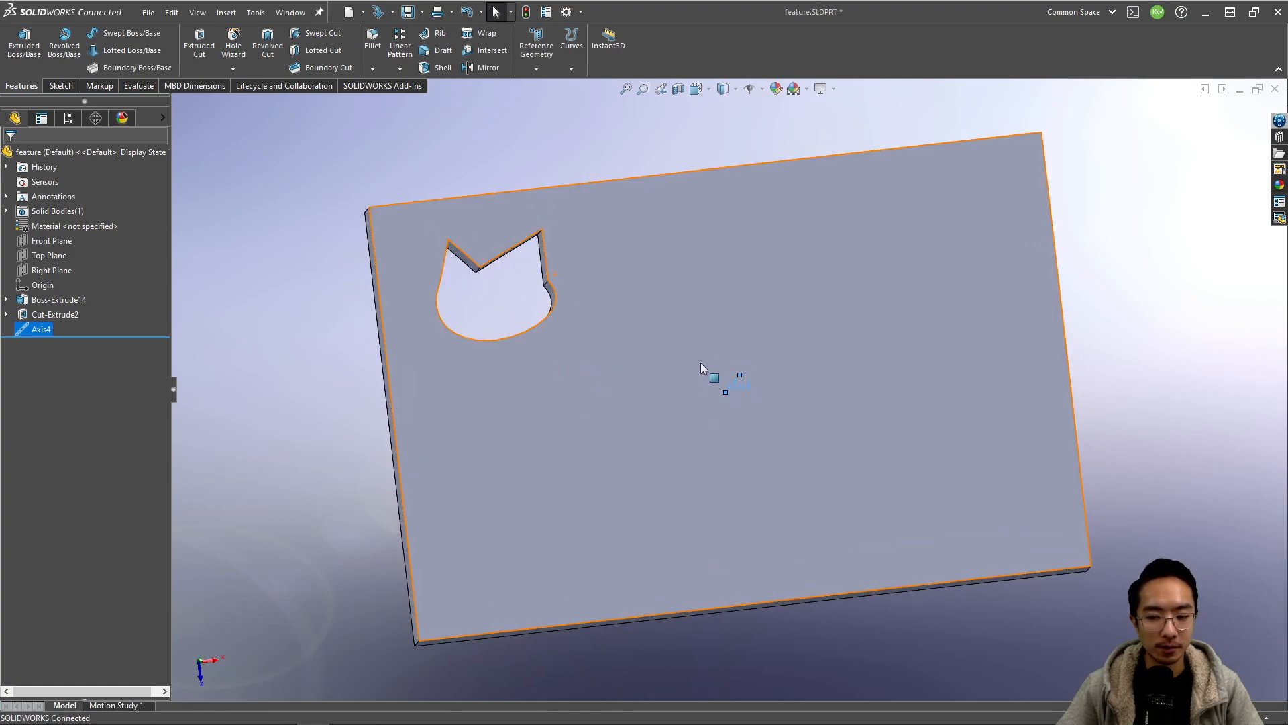
Circular-pattern Cut-Extrude2 five times around Axis4.
click(413, 69)
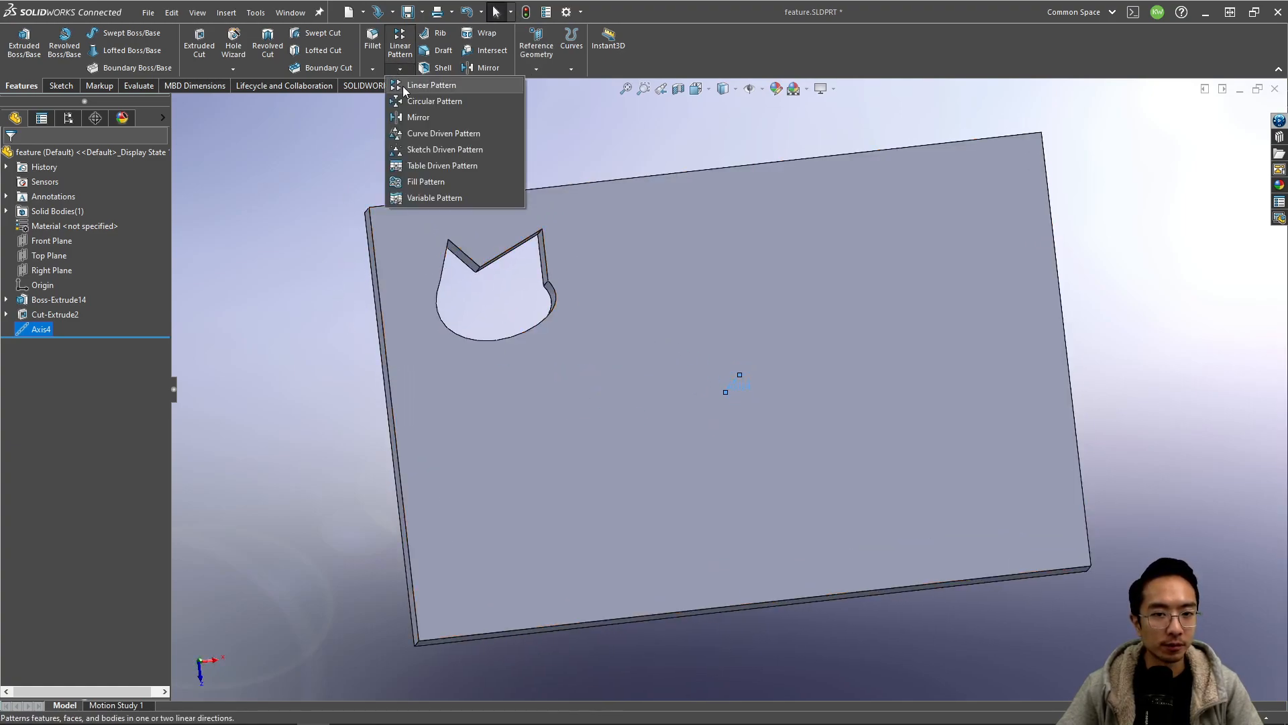
click(433, 101)
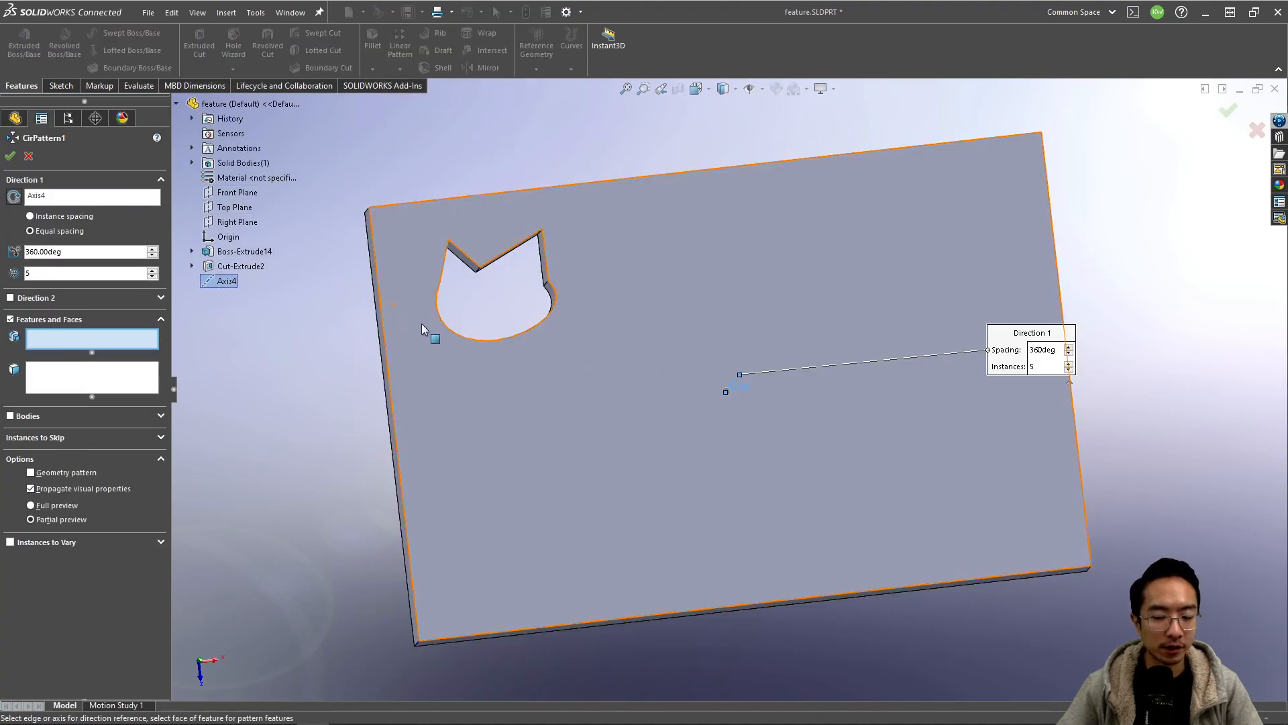
click(383, 353)
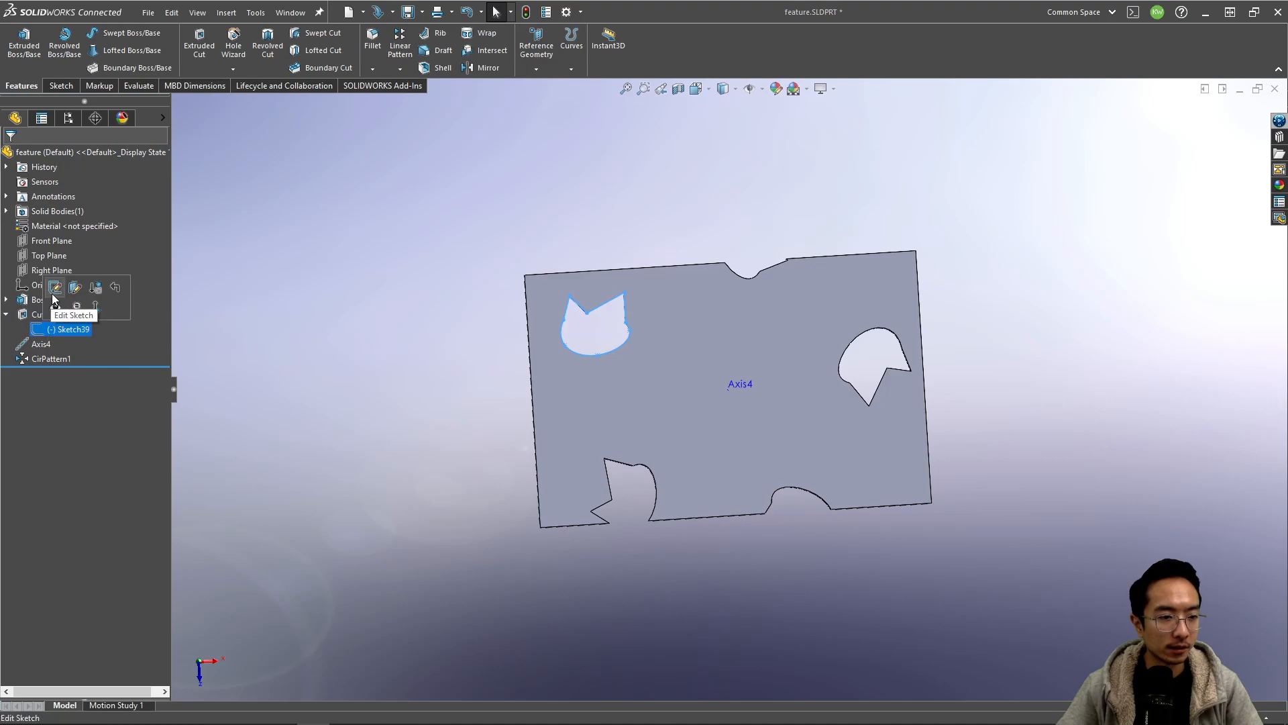
Edit Sketch39 to move the cat profile toward Axis4 so all five holes fit inside the plate.
click(55, 287)
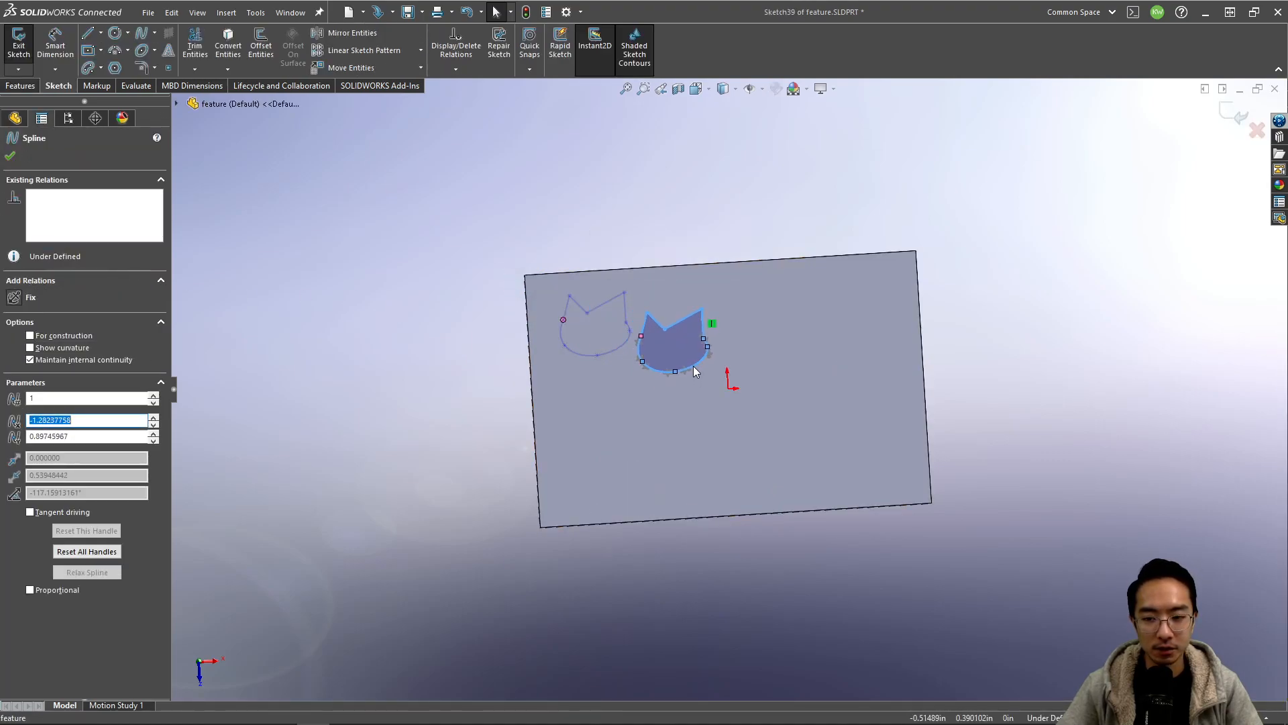
click(17, 39)
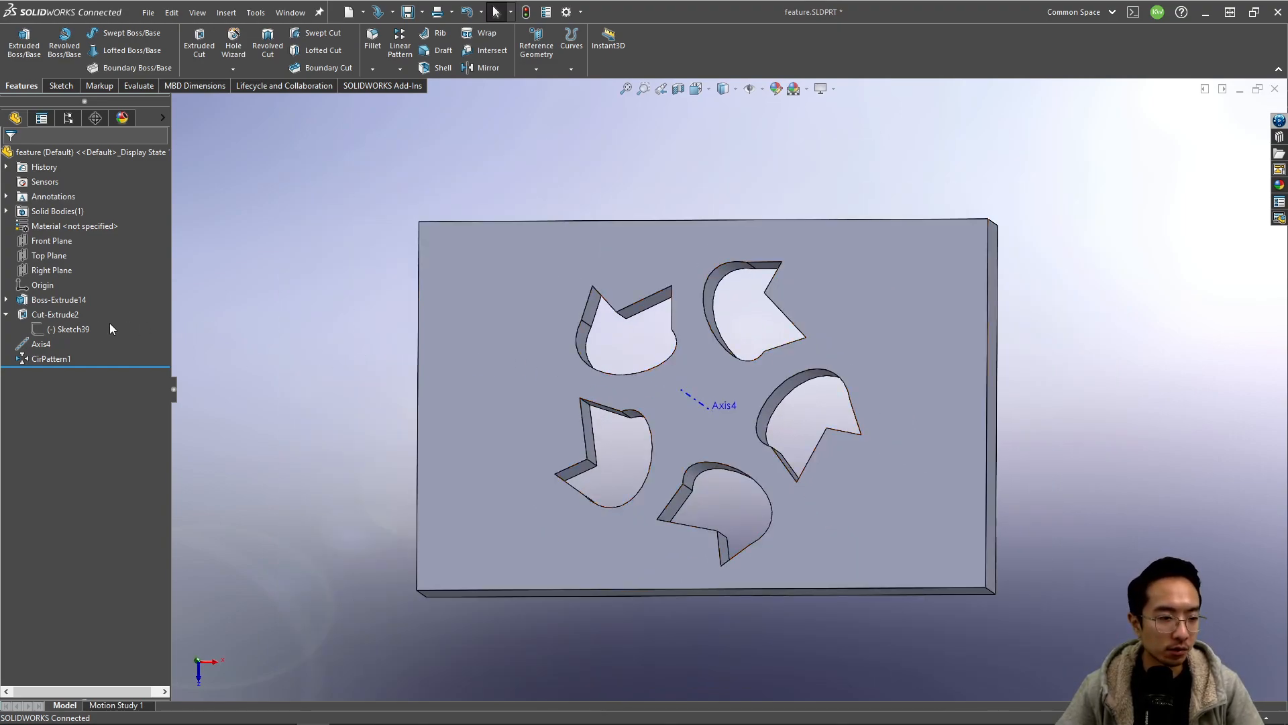
click(51, 358)
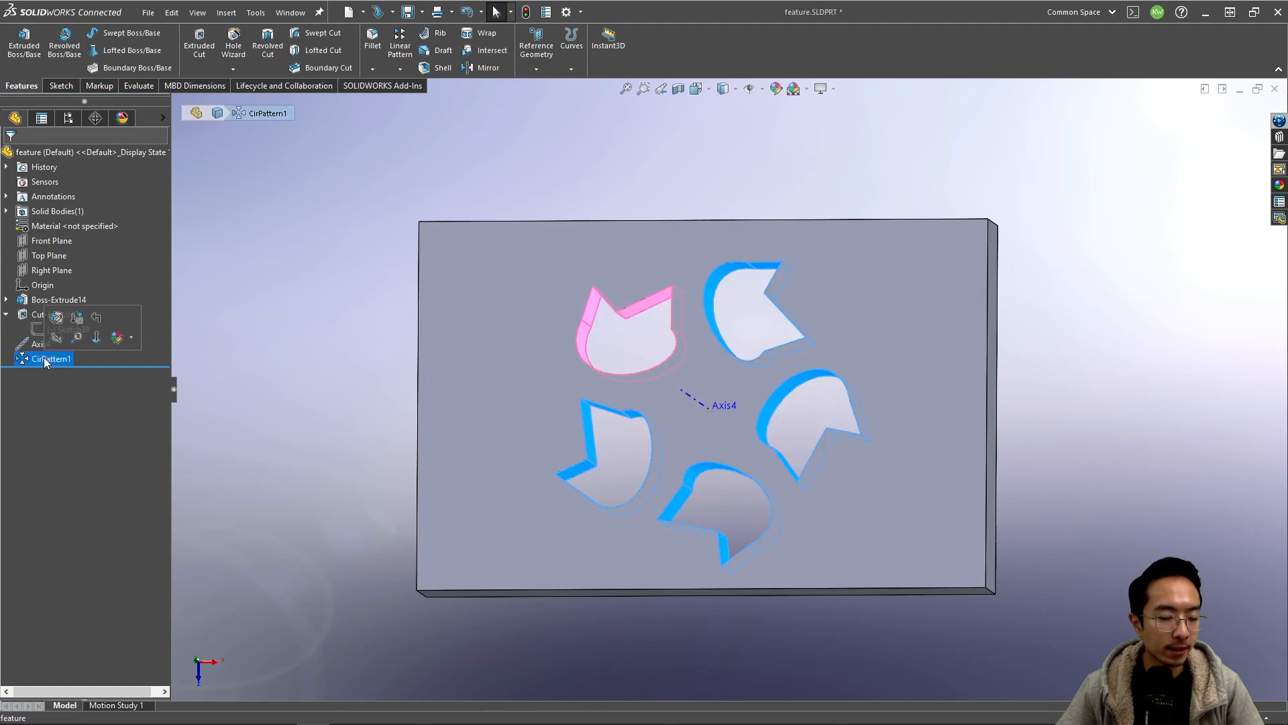
Delete CirPattern1 and select the plate face for a new sketch.
right_click(51, 358)
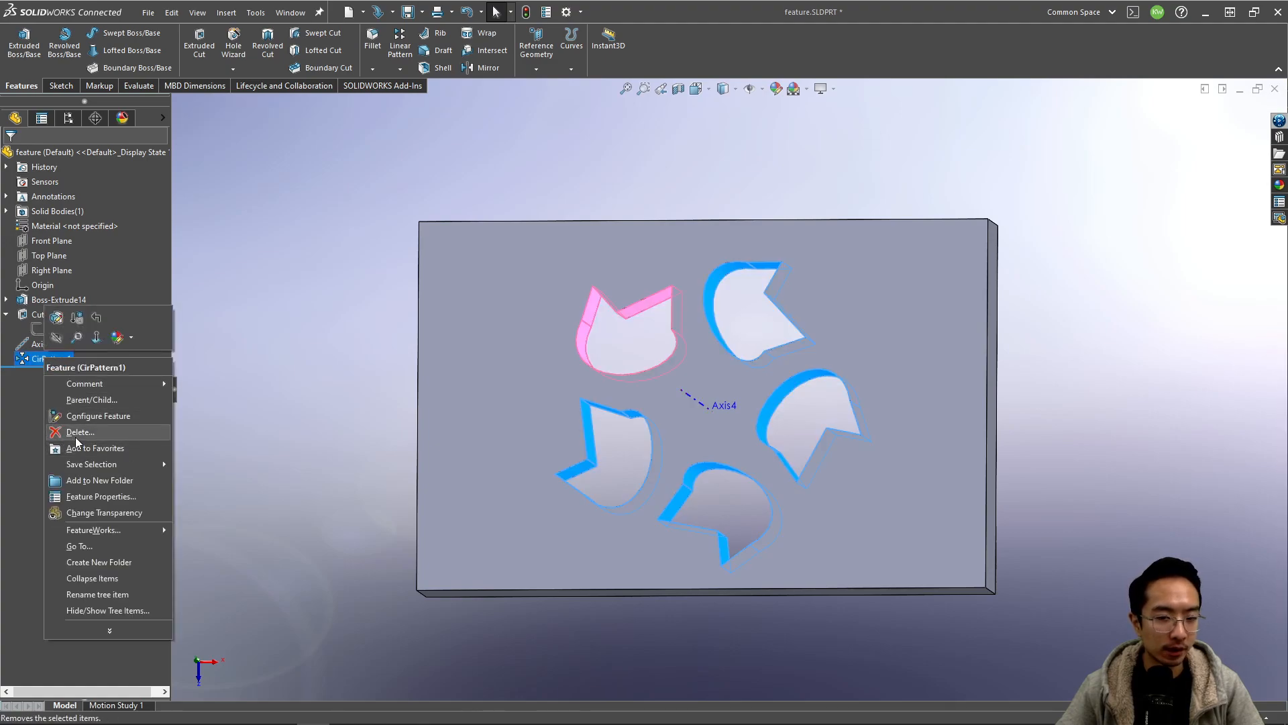
click(79, 431)
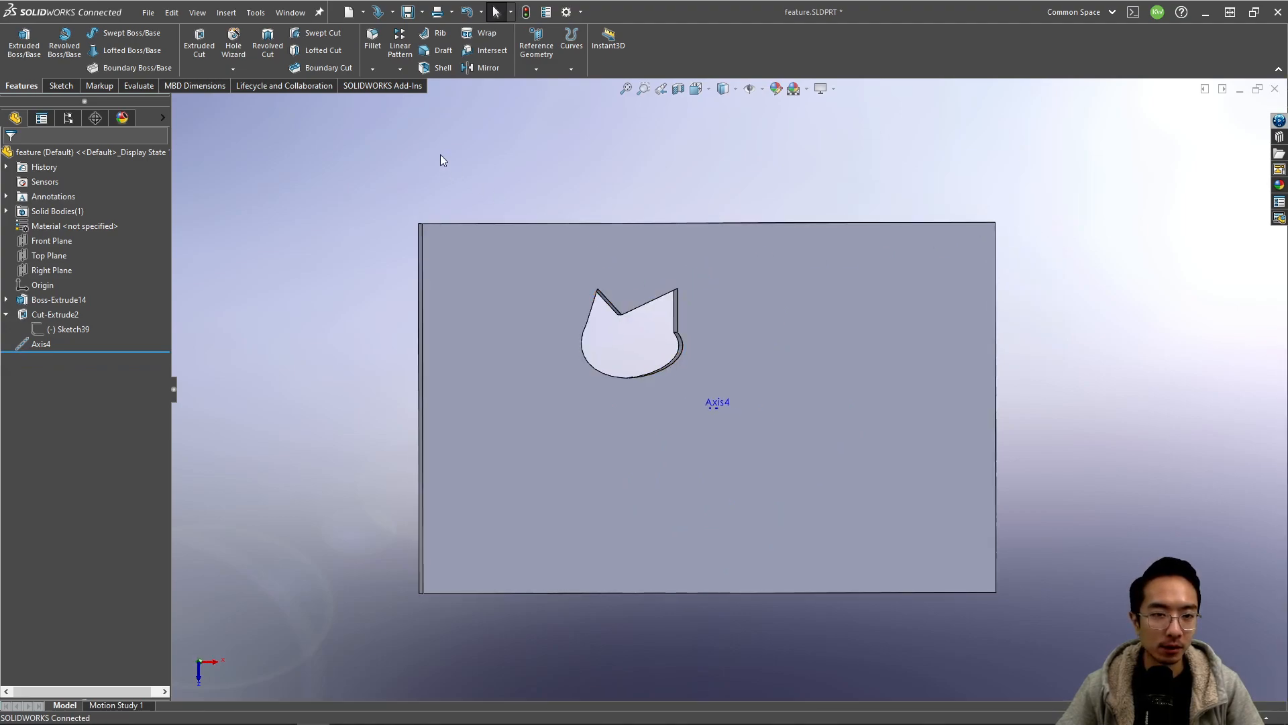
click(470, 276)
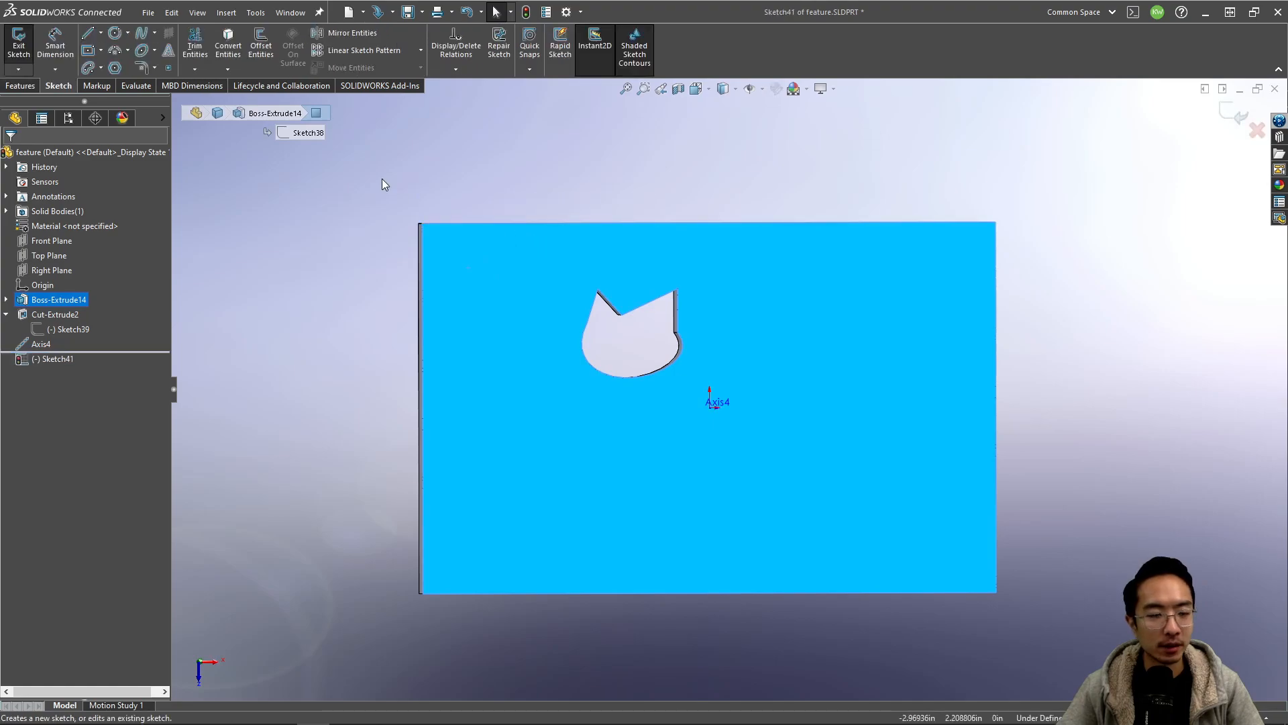
mouse_move(374, 330)
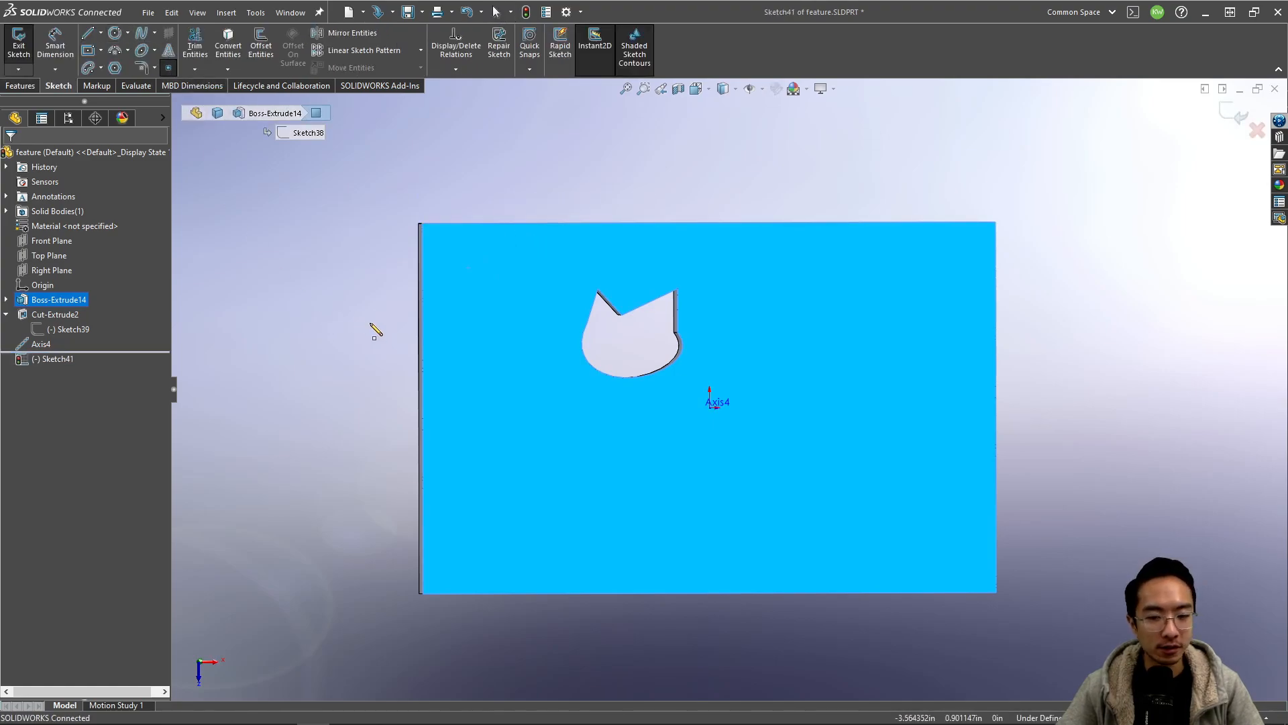
Place three sketch points at upper right, lower left and lower right in Sketch41 and exit.
click(500, 502)
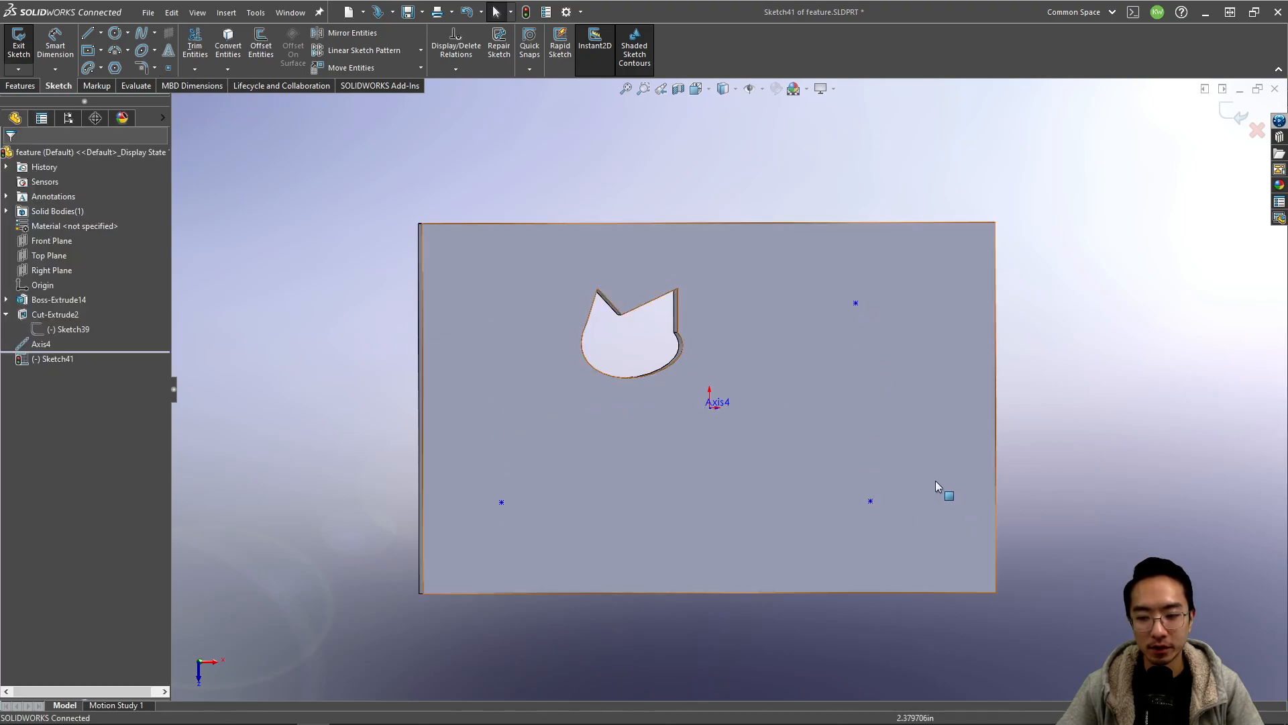
click(18, 42)
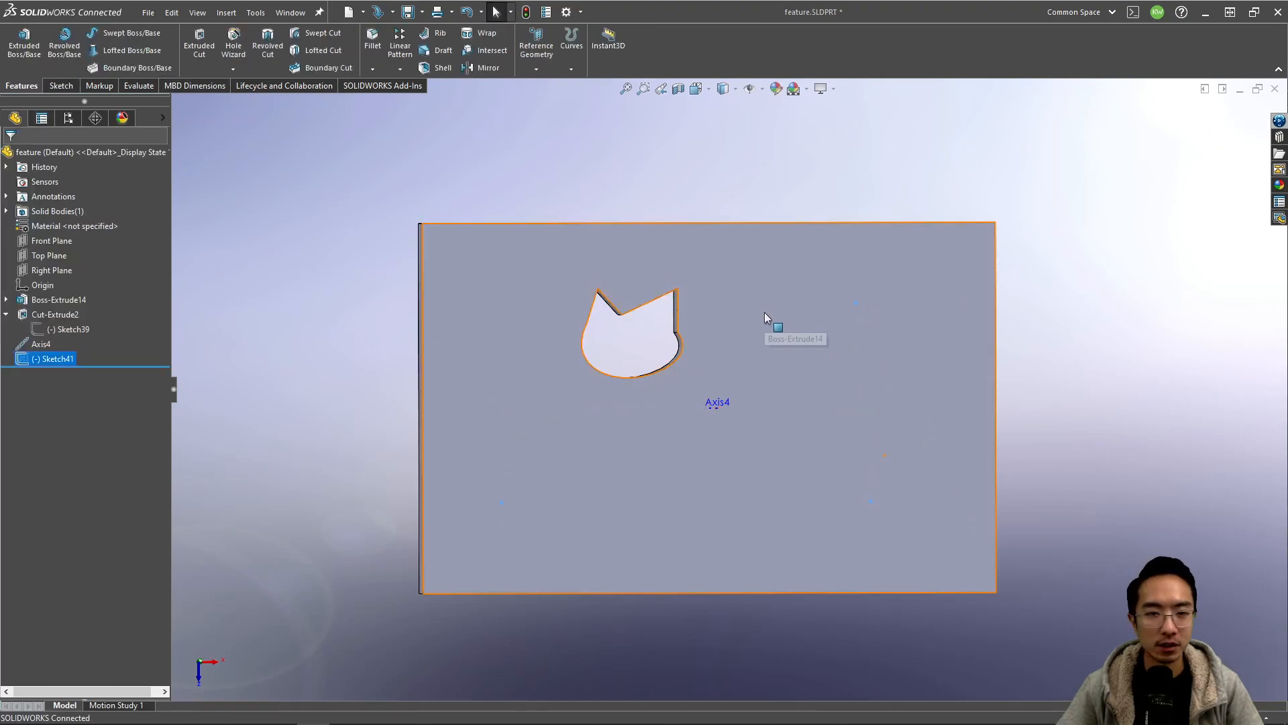
click(414, 54)
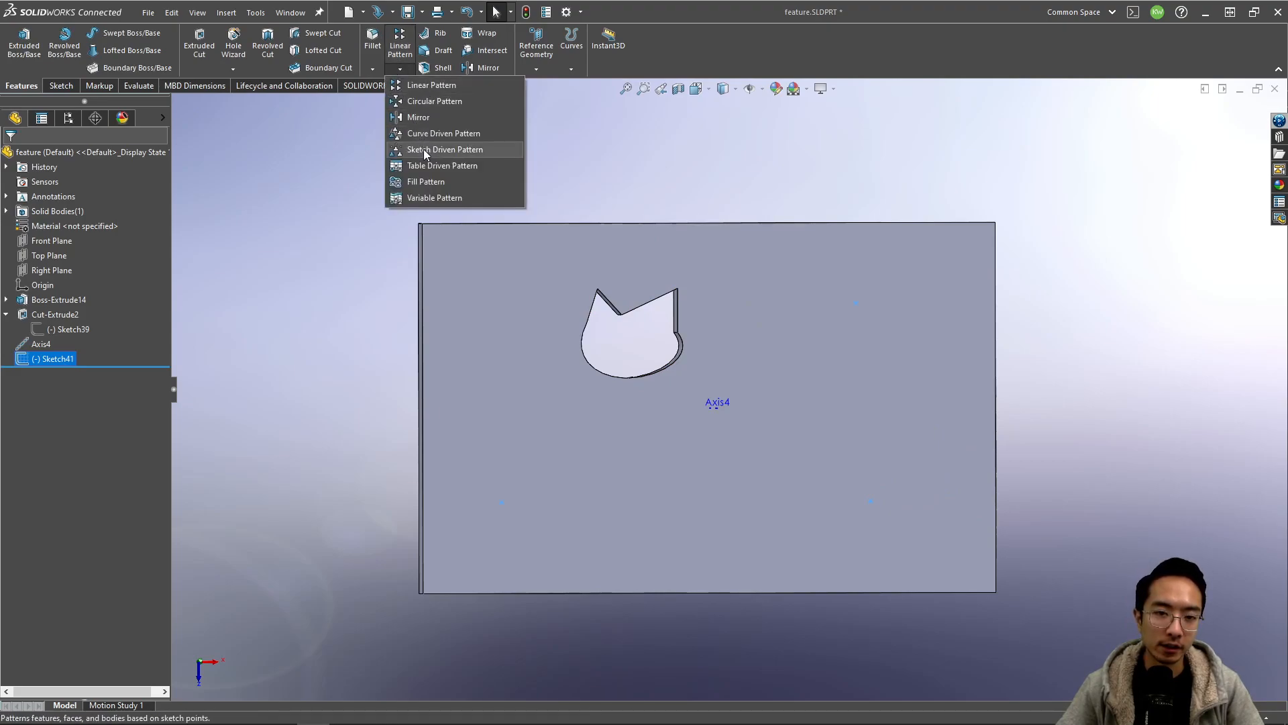
Create Sketch-Pattern1 placing Cut-Extrude2 on Sketch41's points with the centroid as reference point.
click(446, 149)
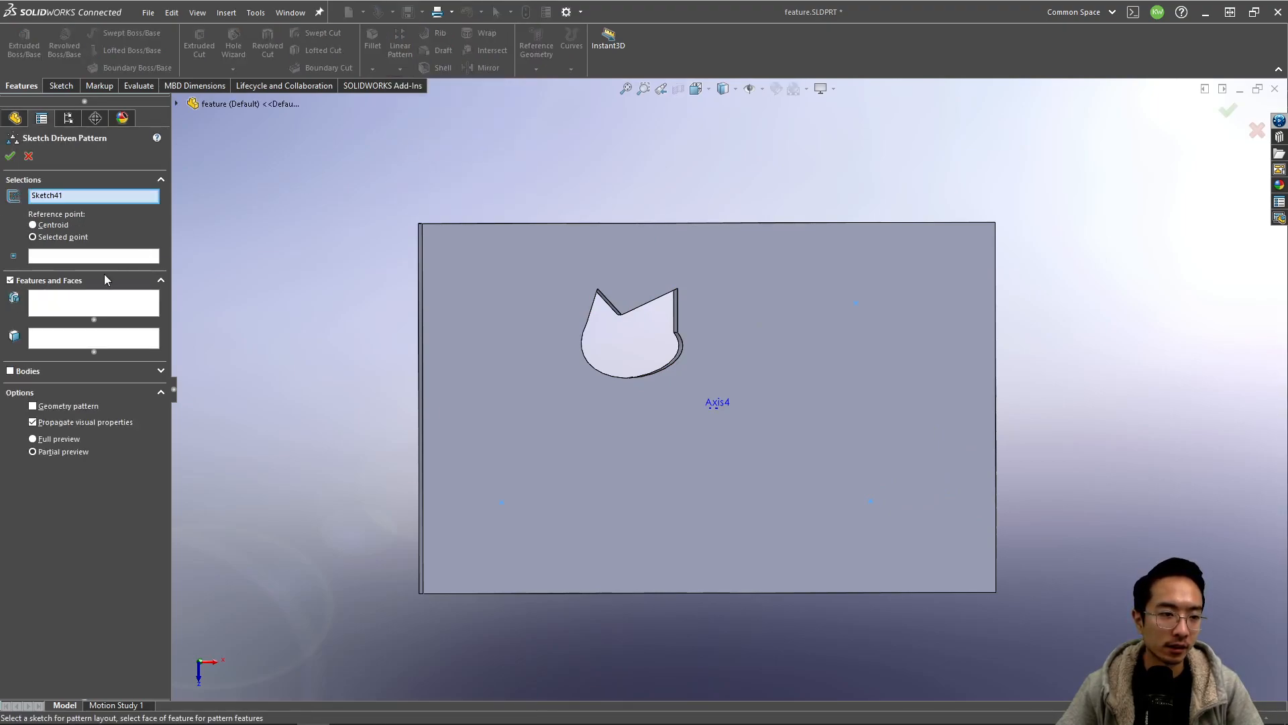
mouse_move(526, 390)
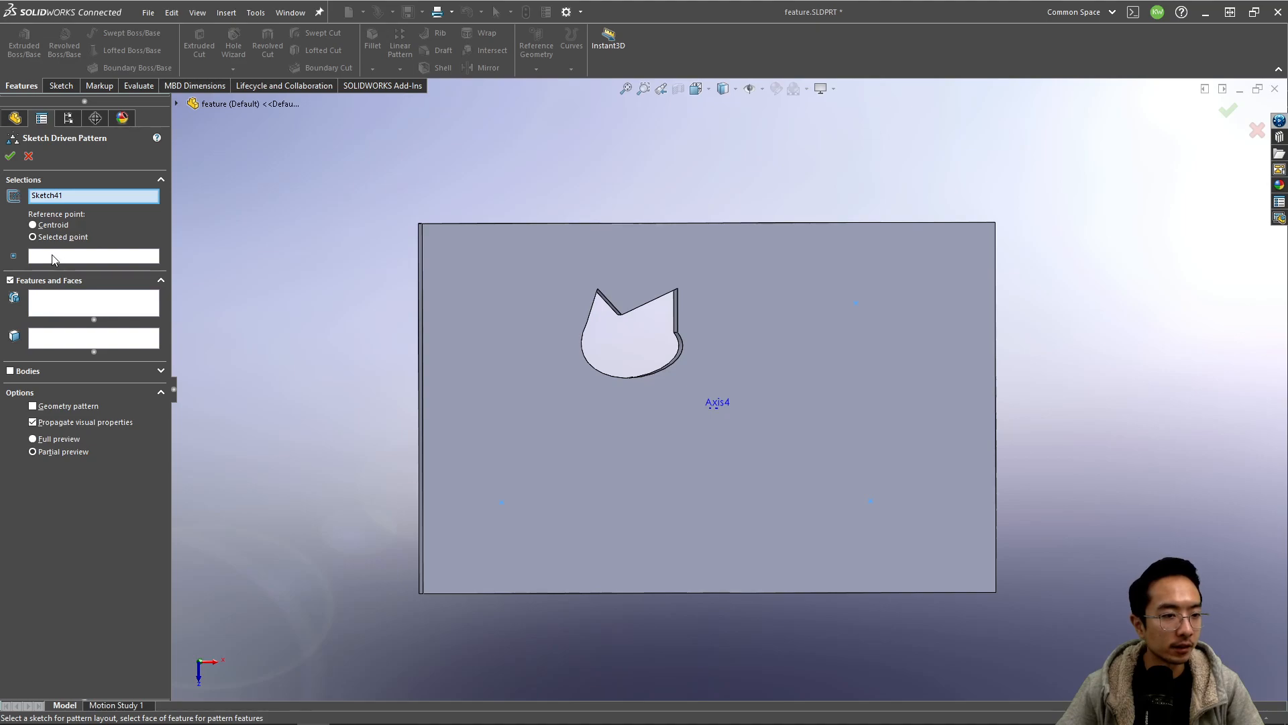
click(93, 255)
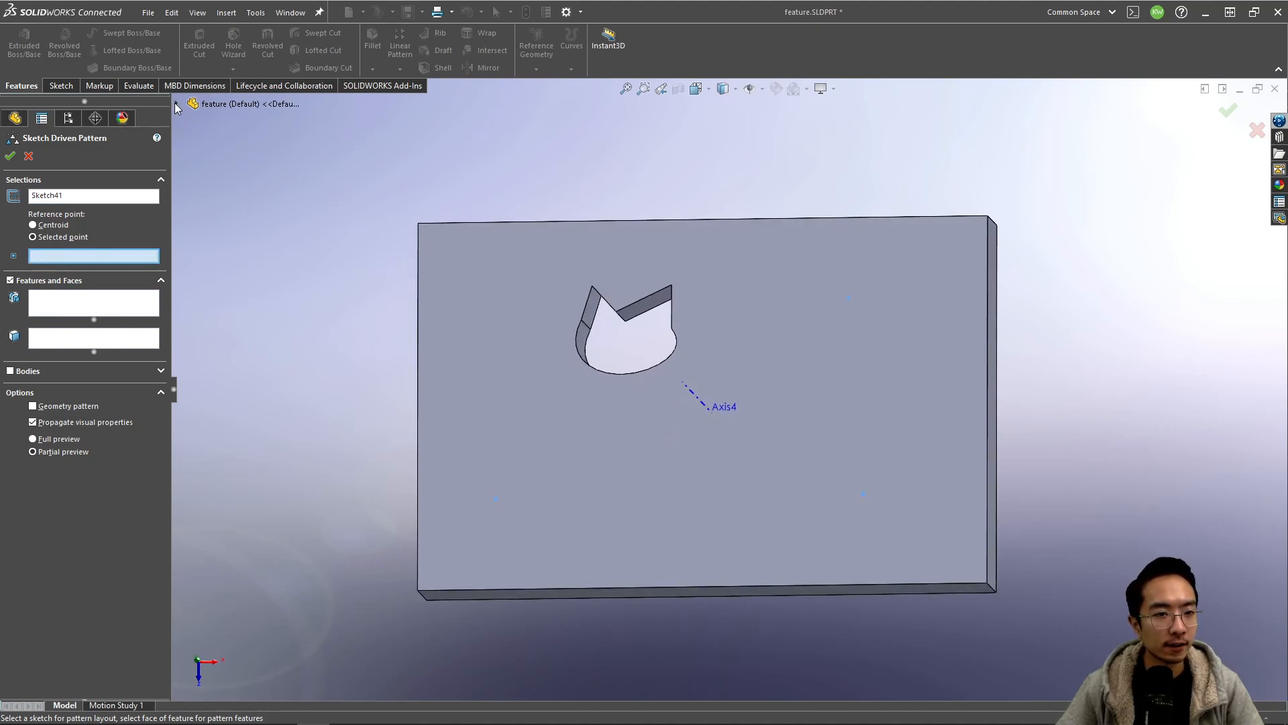
click(176, 103)
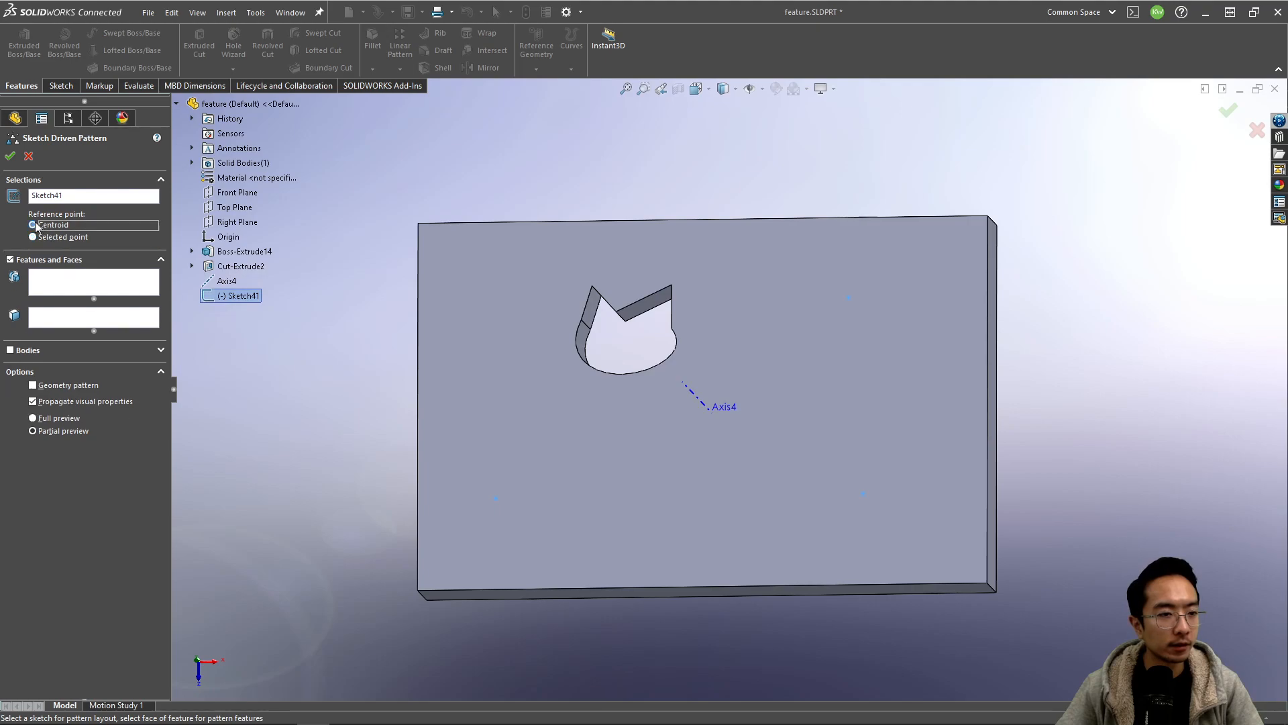
click(34, 225)
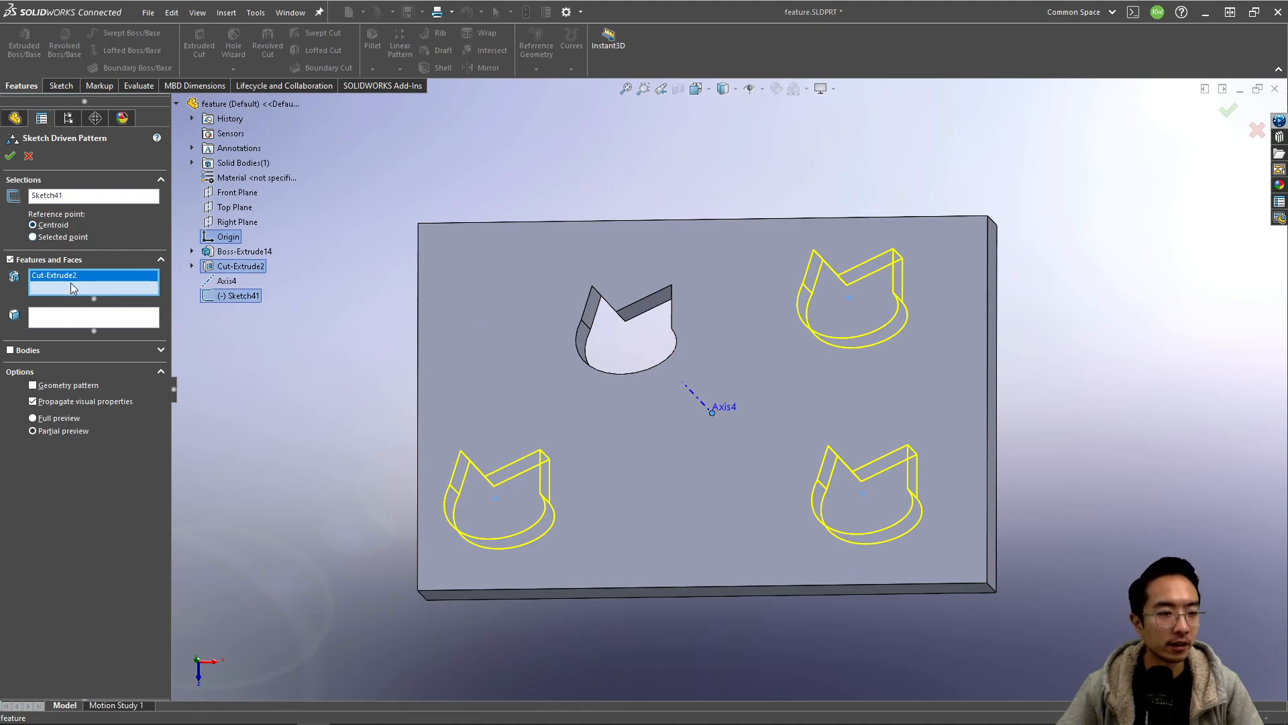
click(9, 155)
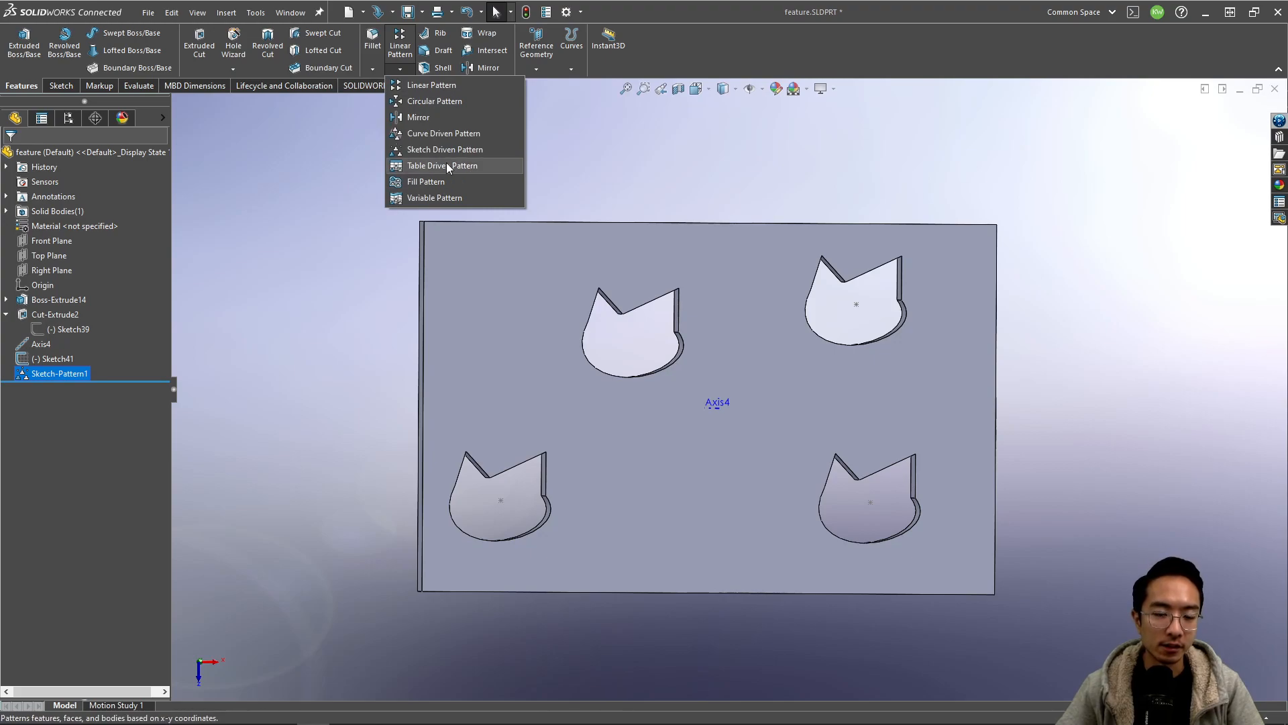
click(442, 165)
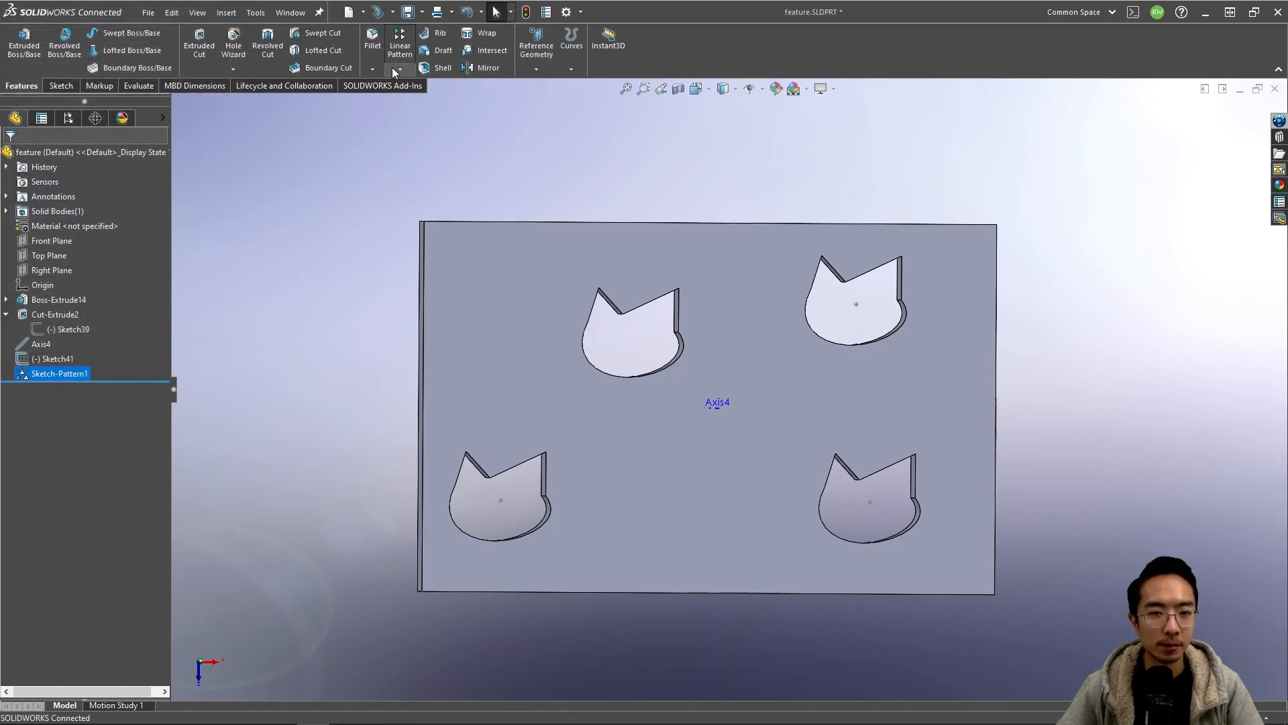
click(400, 69)
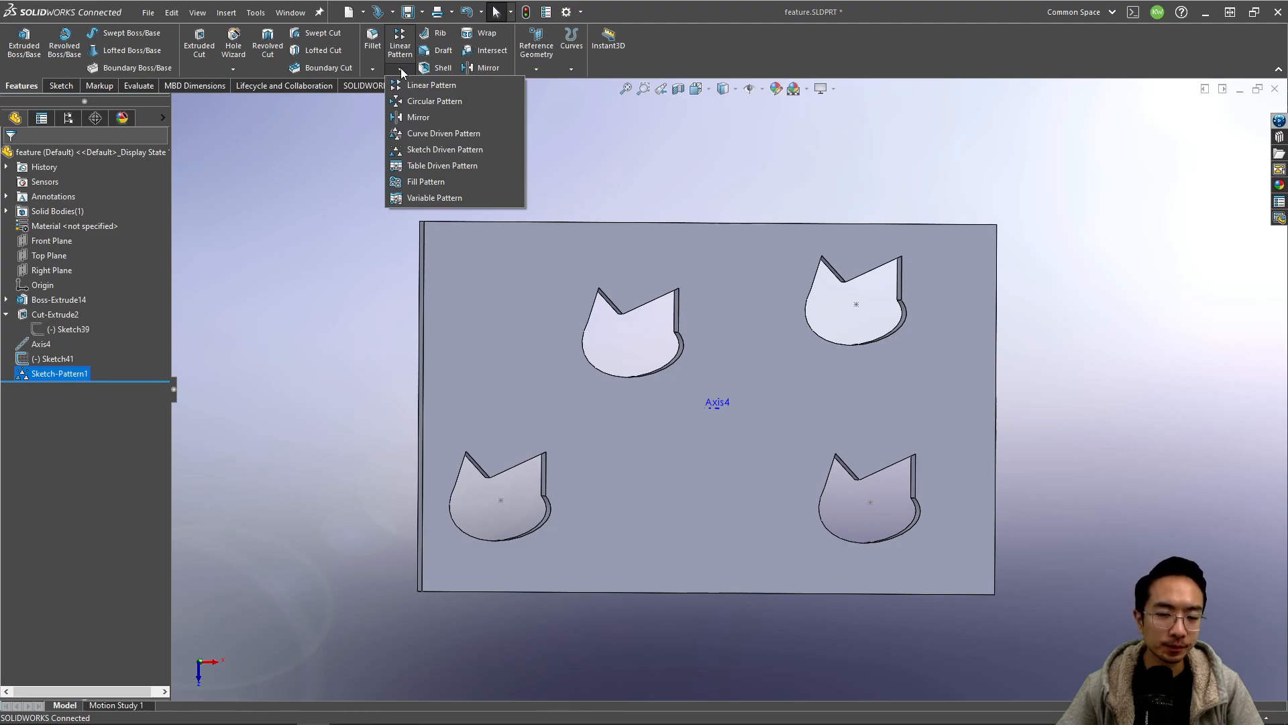
mouse_move(445, 149)
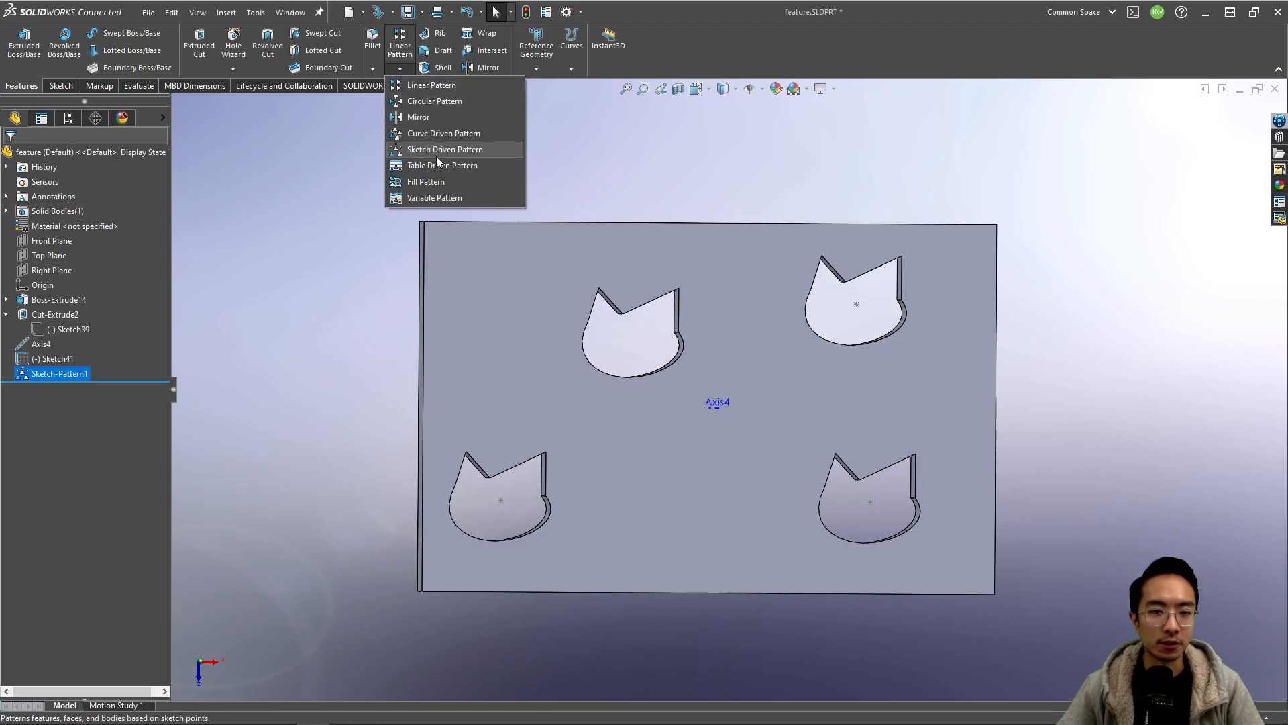
mouse_move(417, 117)
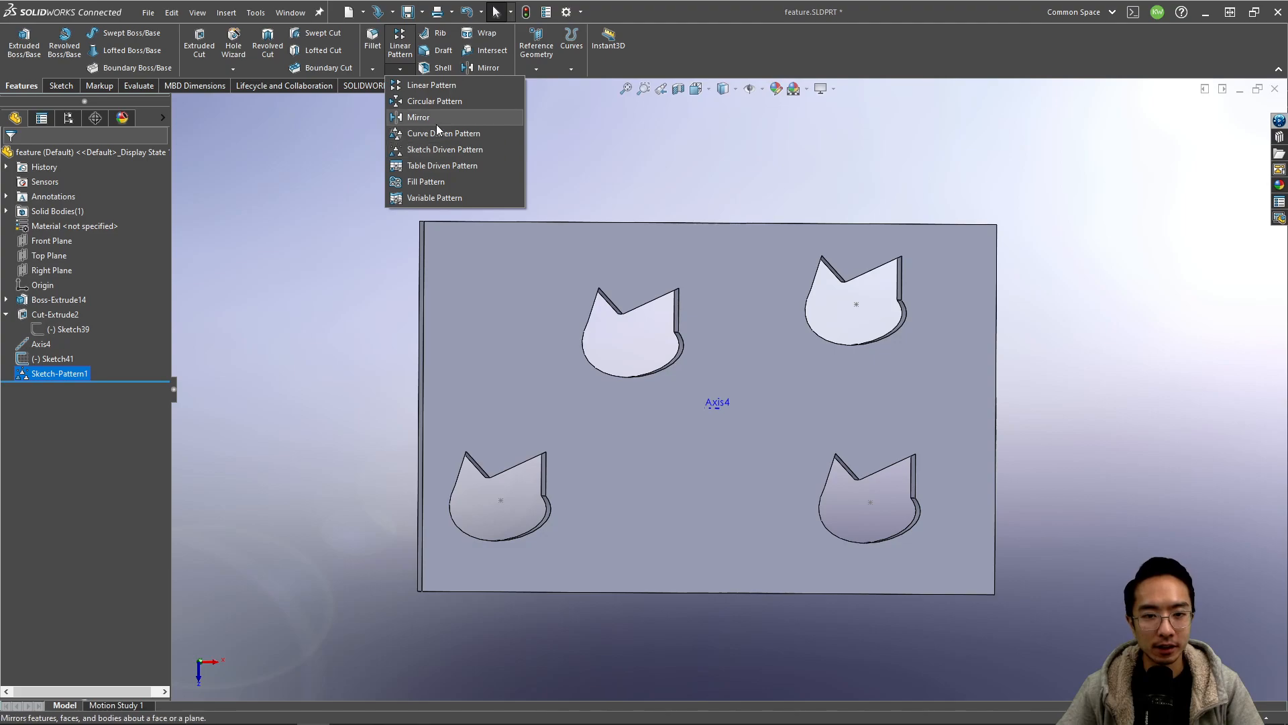